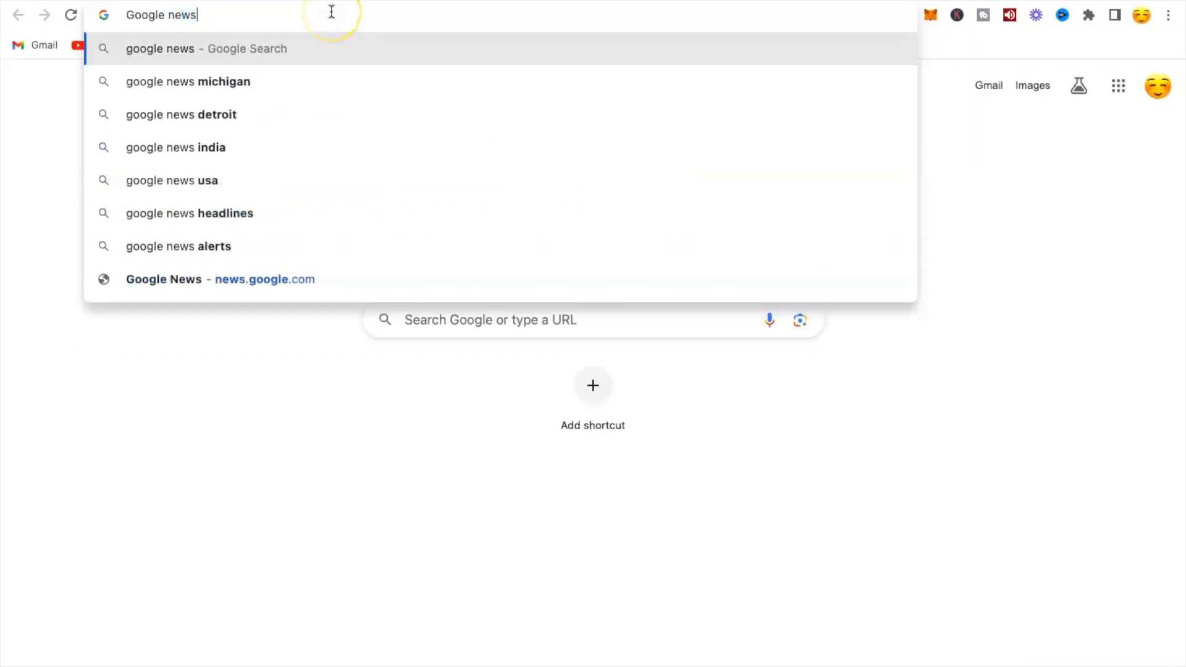
Search the web for Google News, open the site and browse its Business section.
left_click(206, 48)
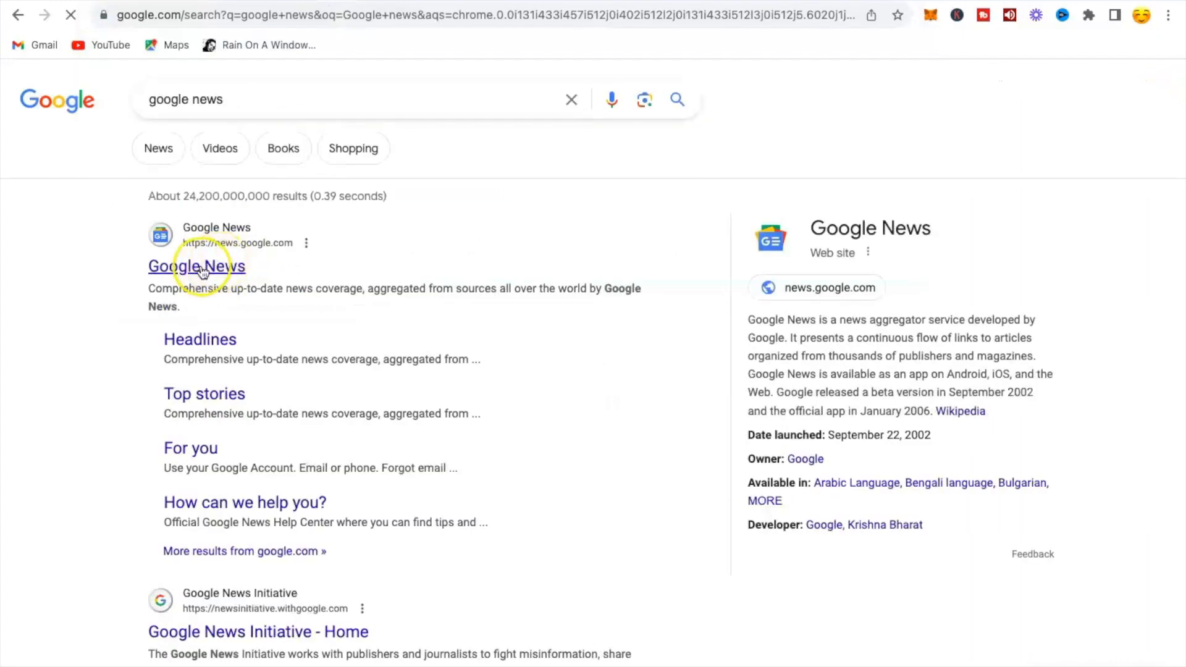
left_click(197, 267)
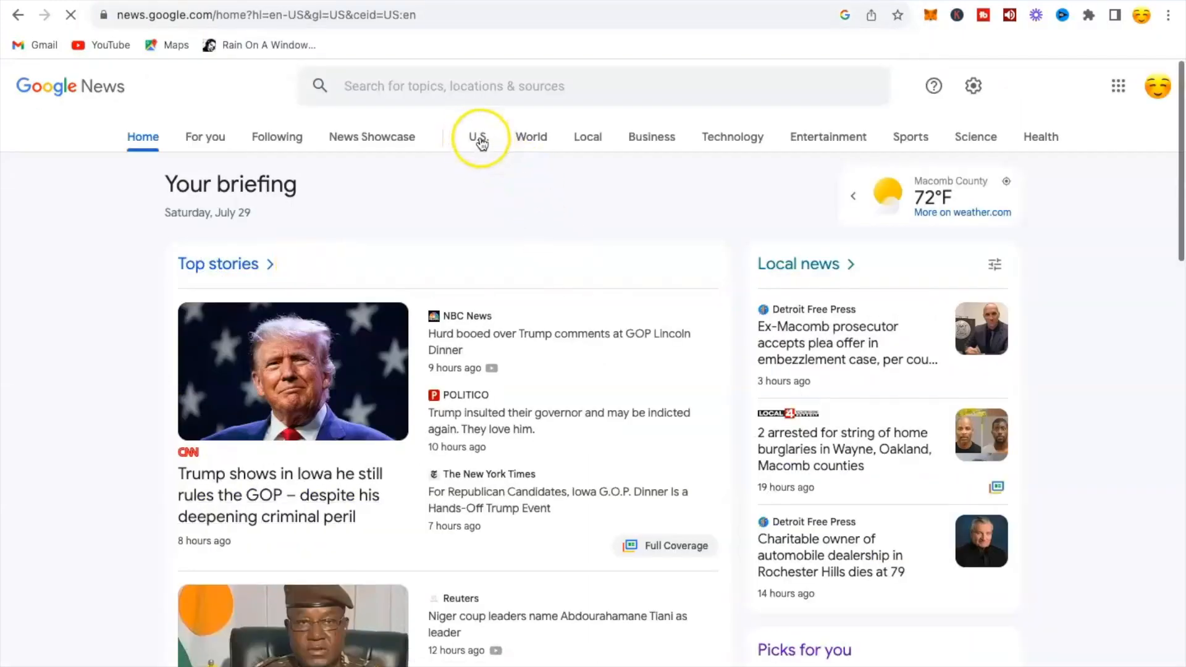
mouse_move(563, 165)
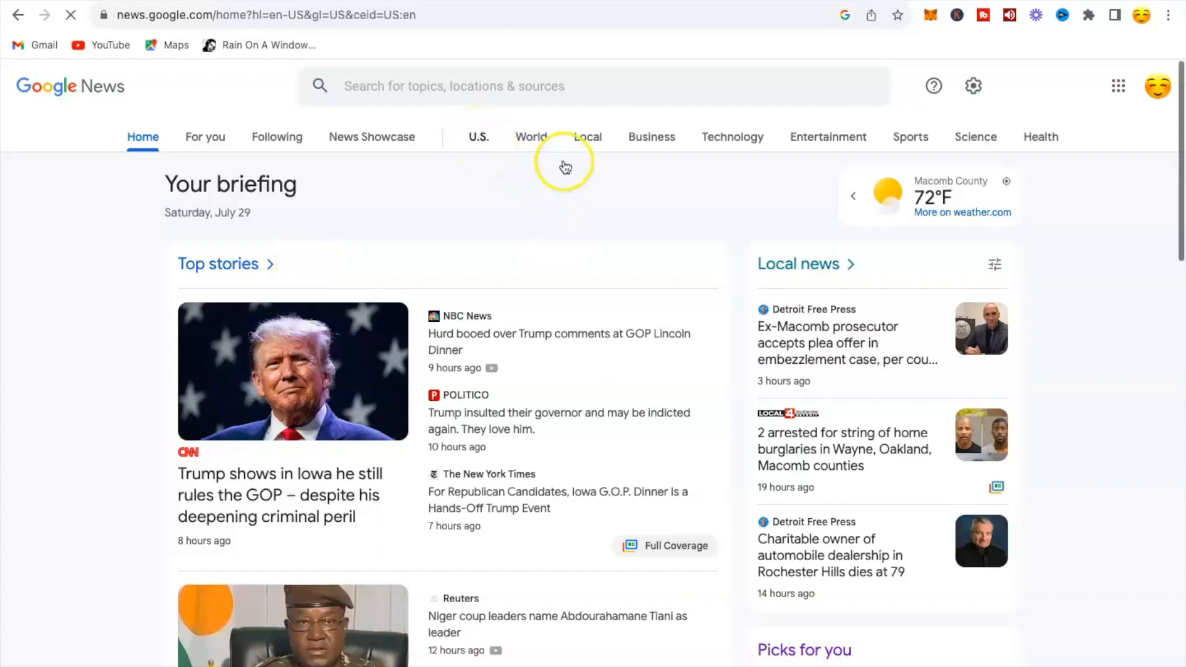
mouse_move(613, 157)
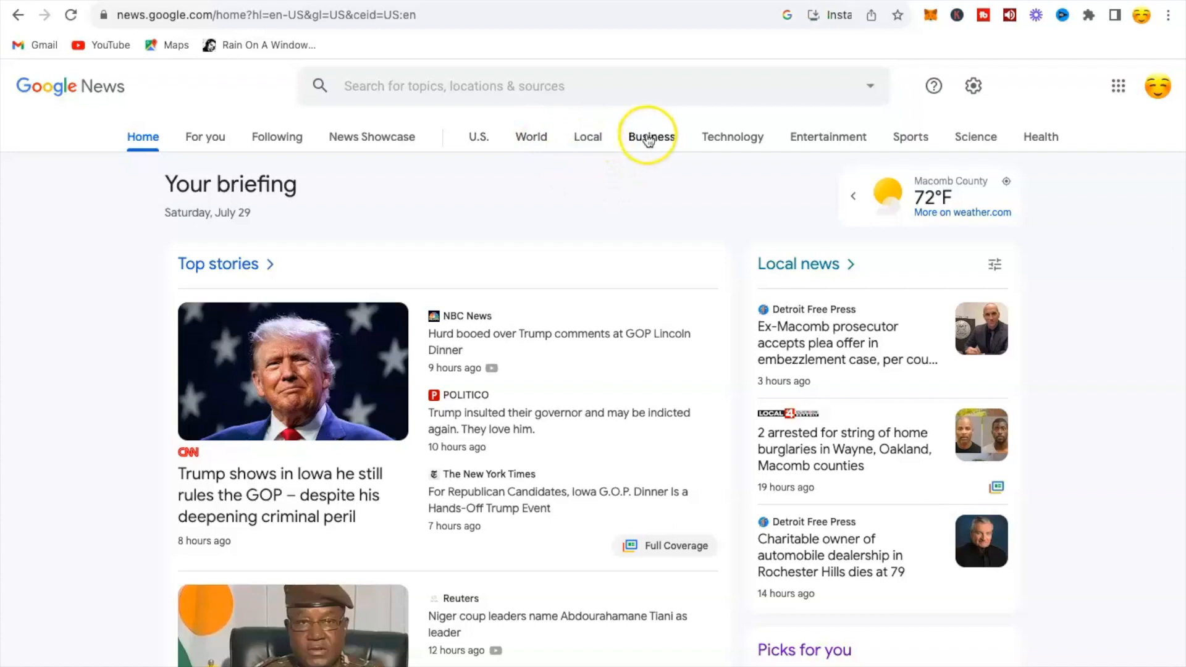
mouse_move(648, 137)
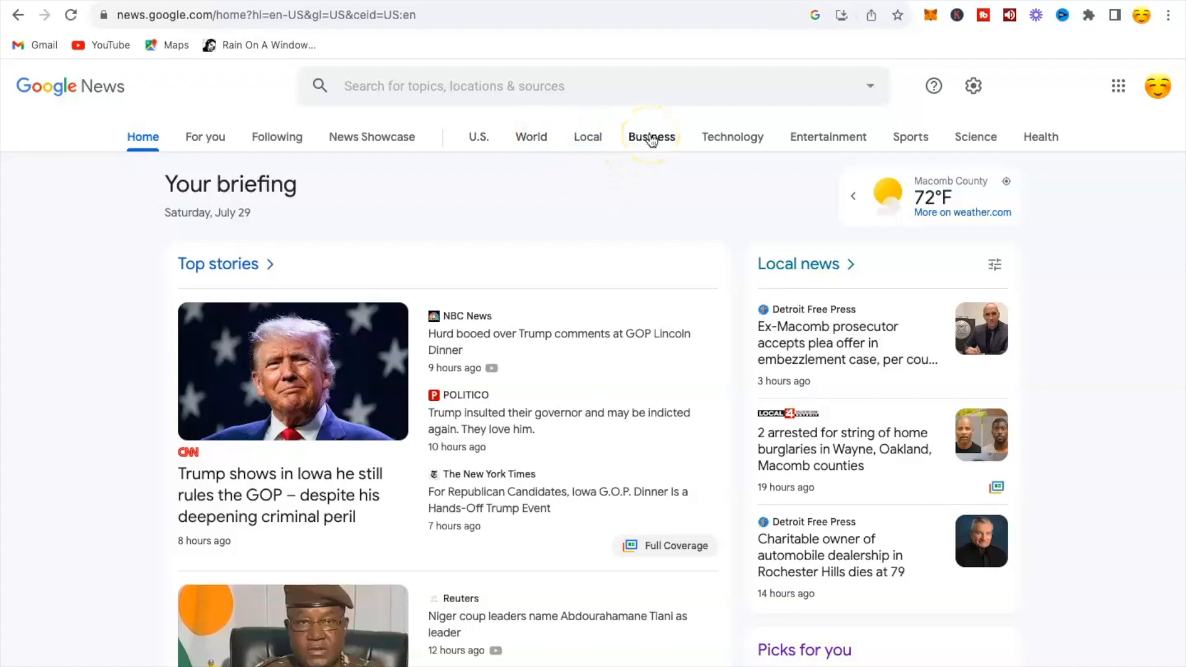
left_click(651, 137)
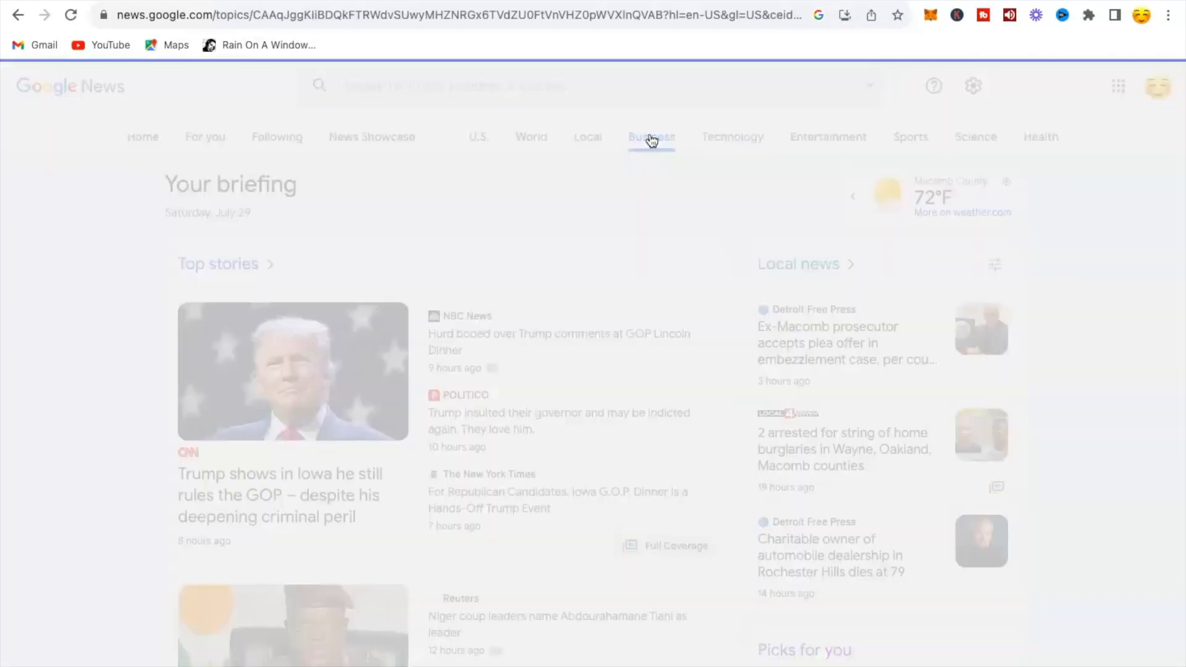
left_click(652, 137)
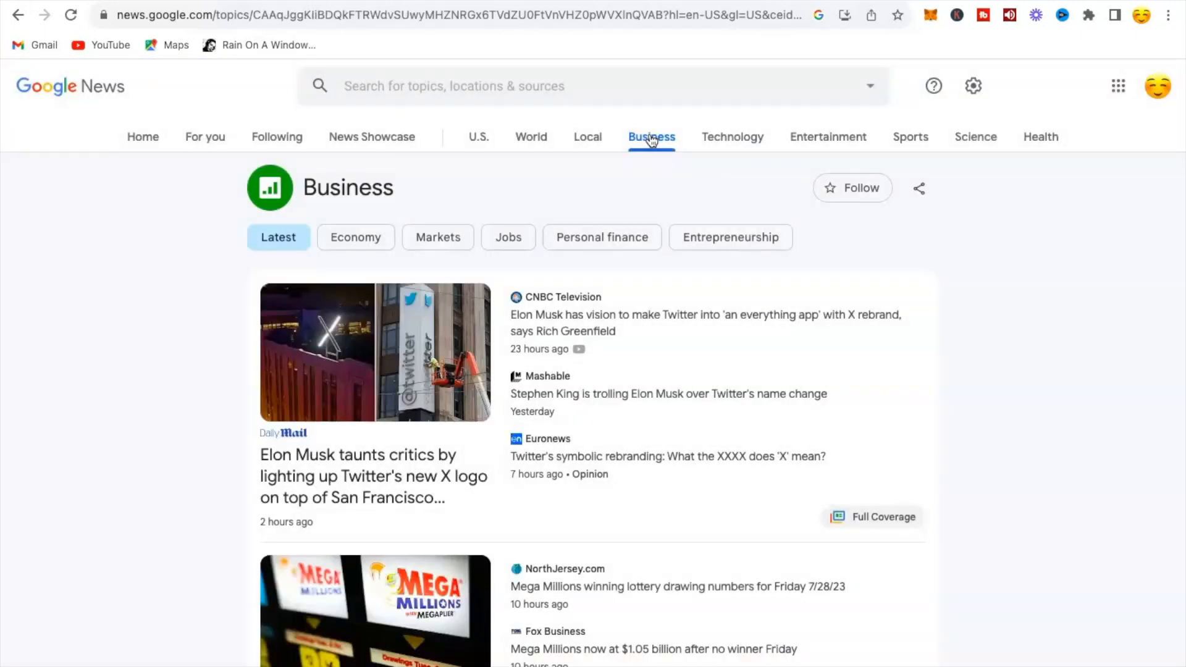
scroll("down", 3)
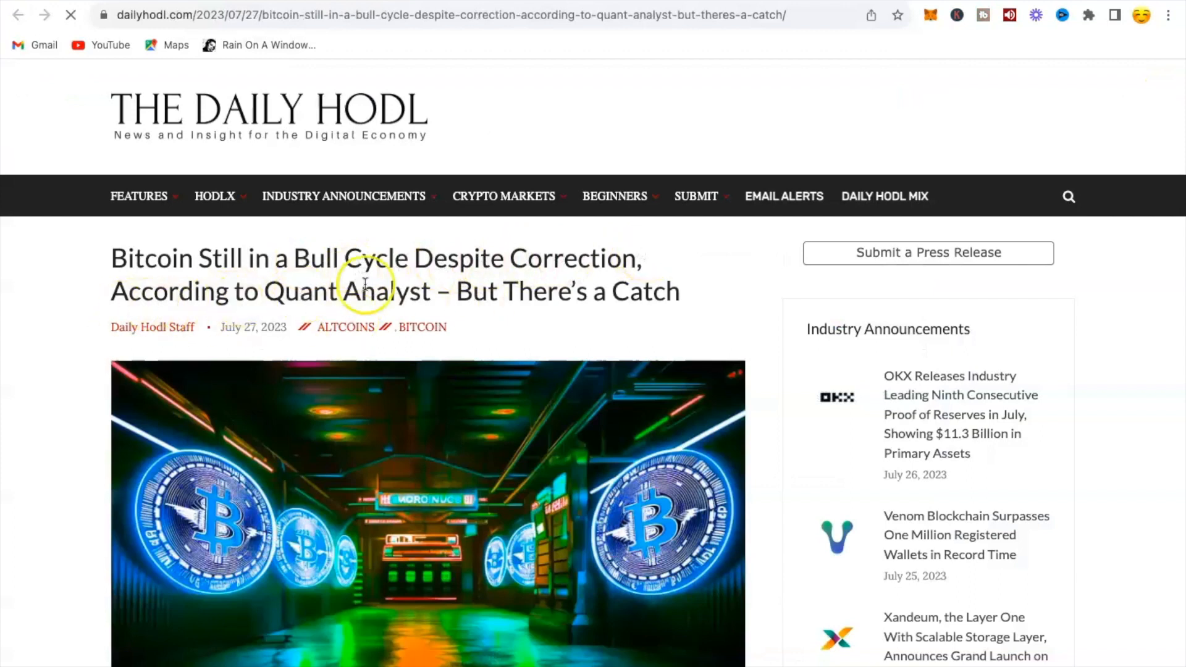
Scroll down through the Daily Hodl Bitcoin bull-cycle article's body text.
scroll("down", 3)
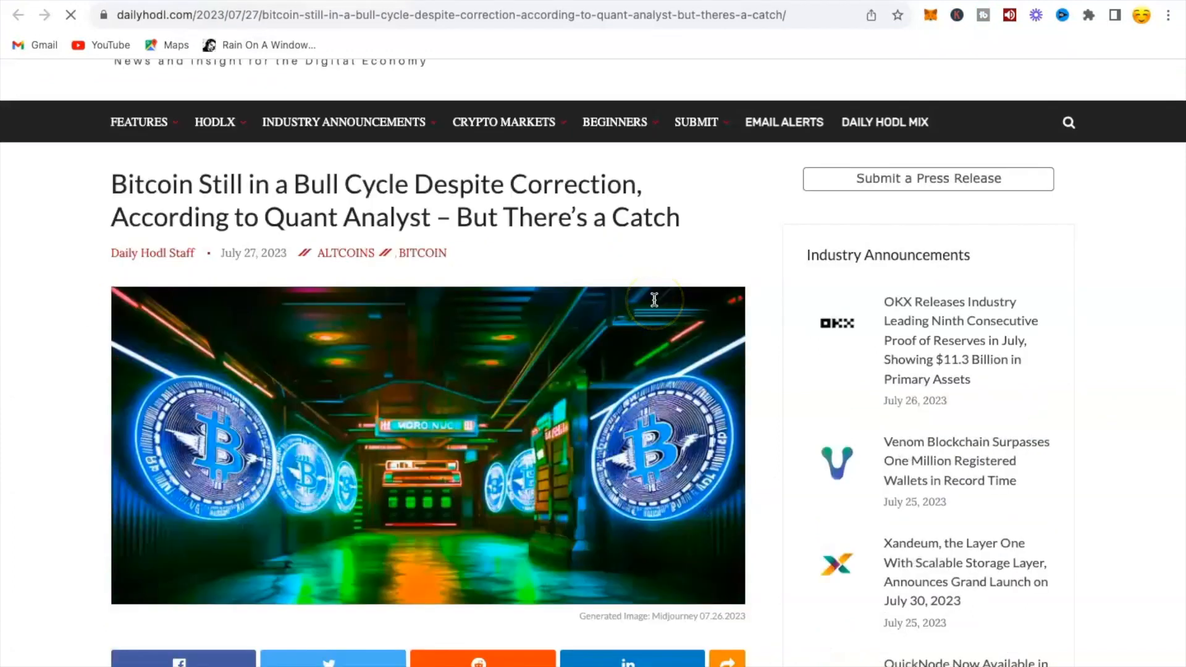
scroll("down", 3)
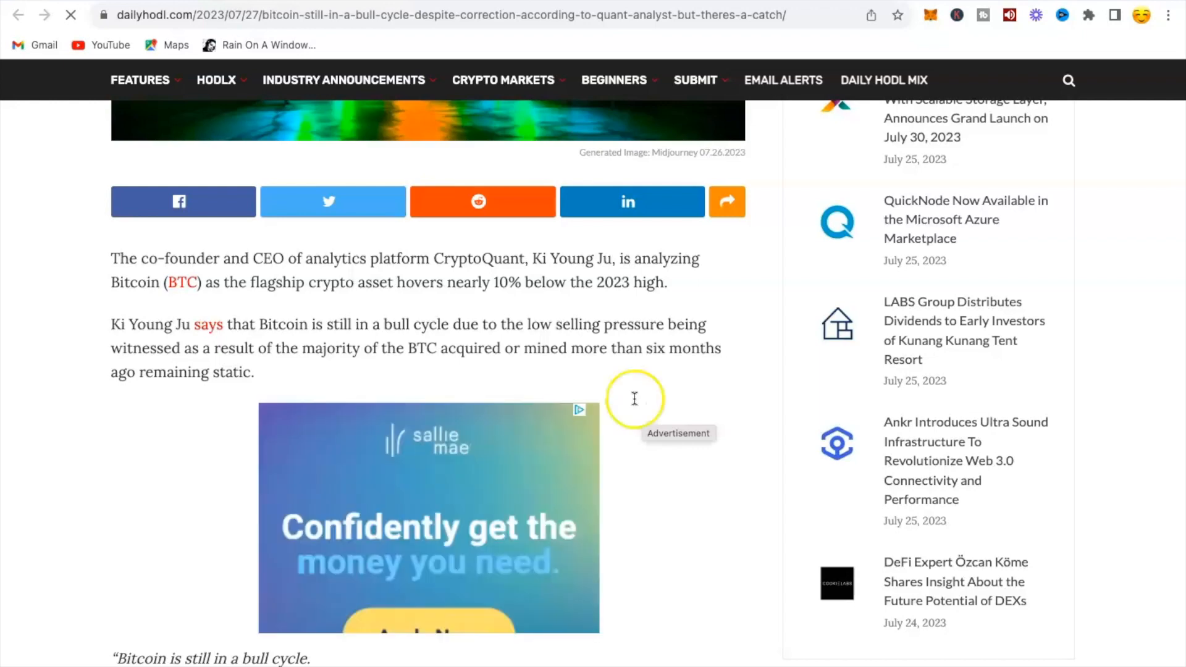
scroll("down", 3)
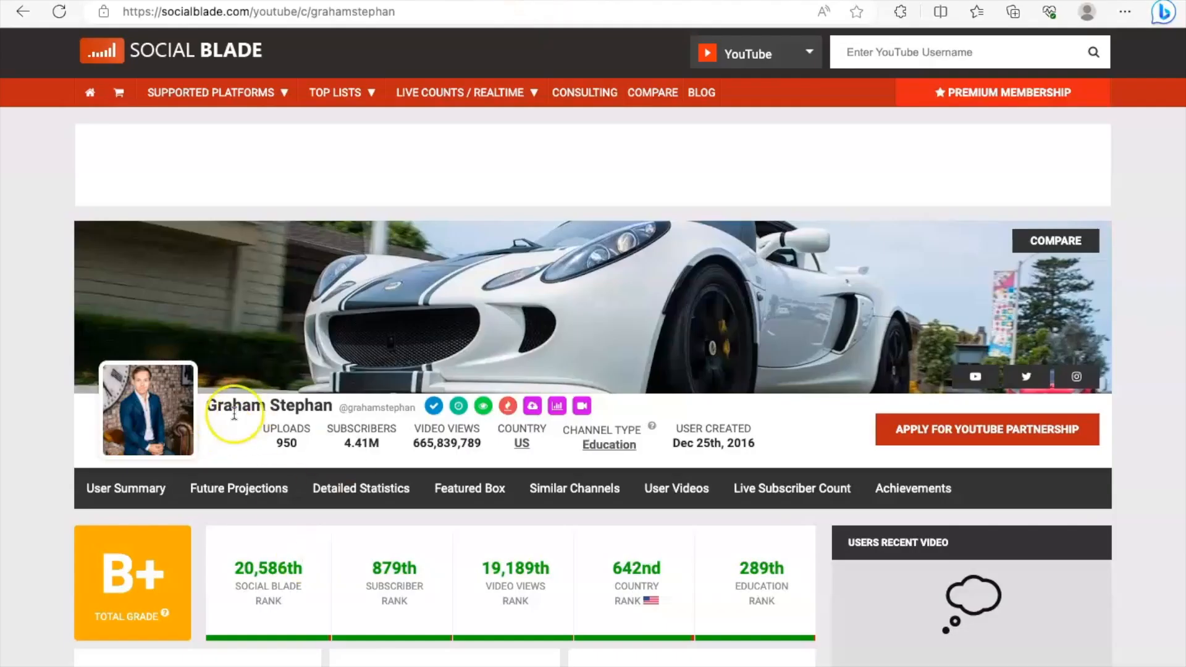
double_click(268, 405)
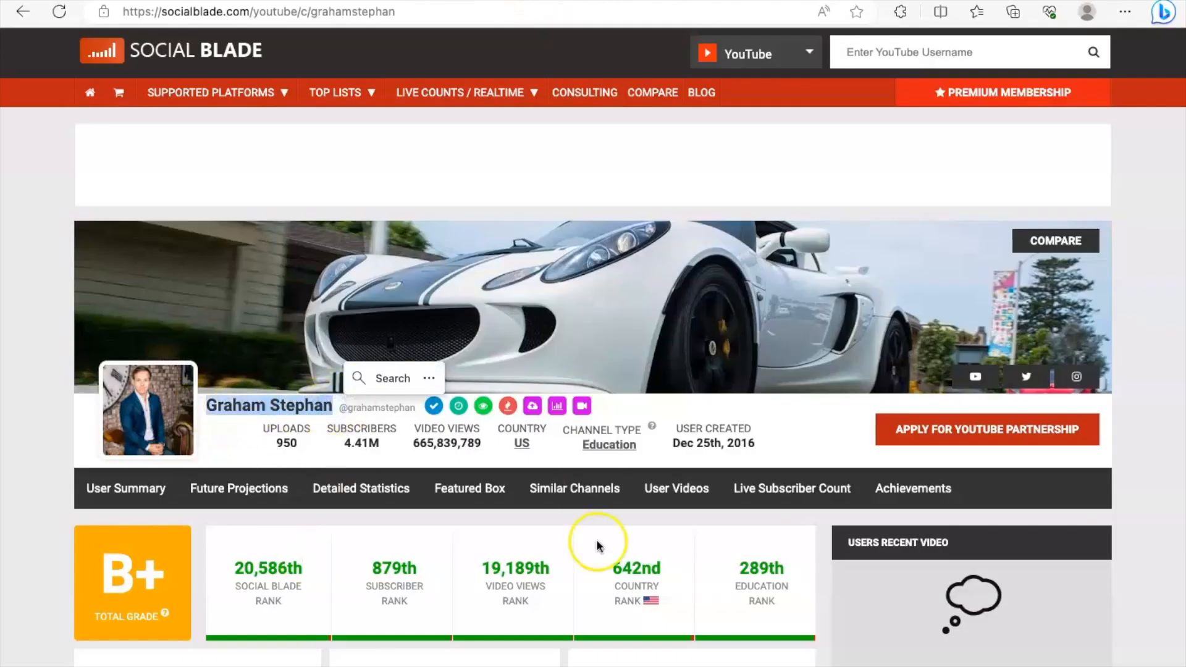
mouse_move(48, 535)
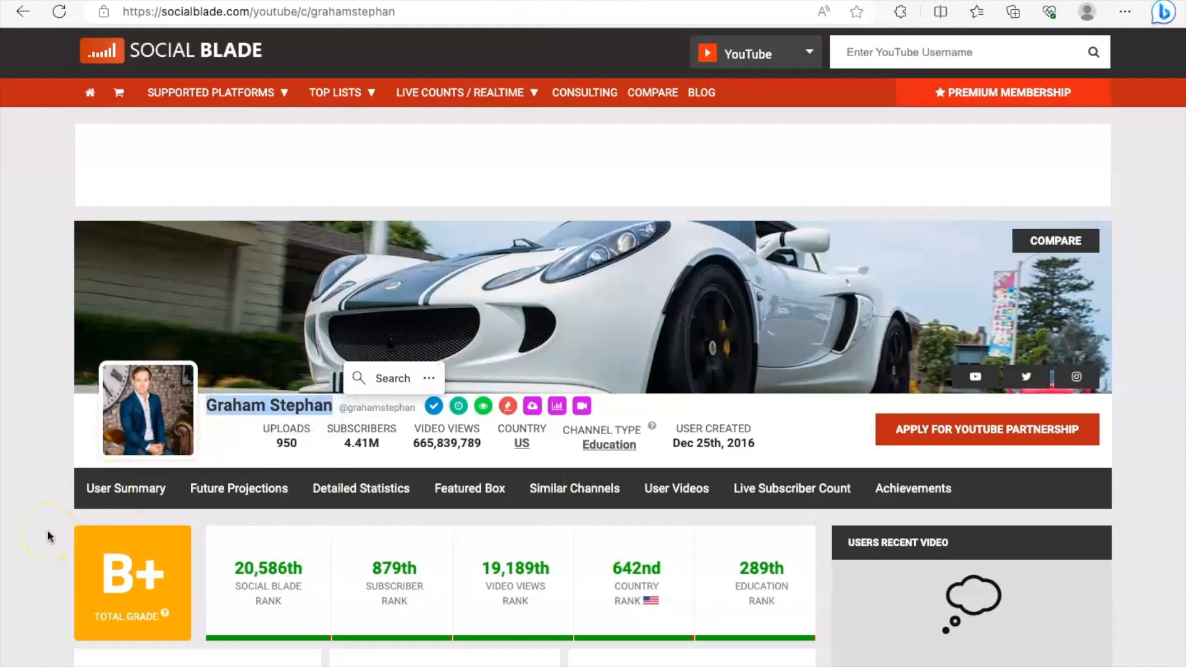
scroll("down", 3)
type("R")
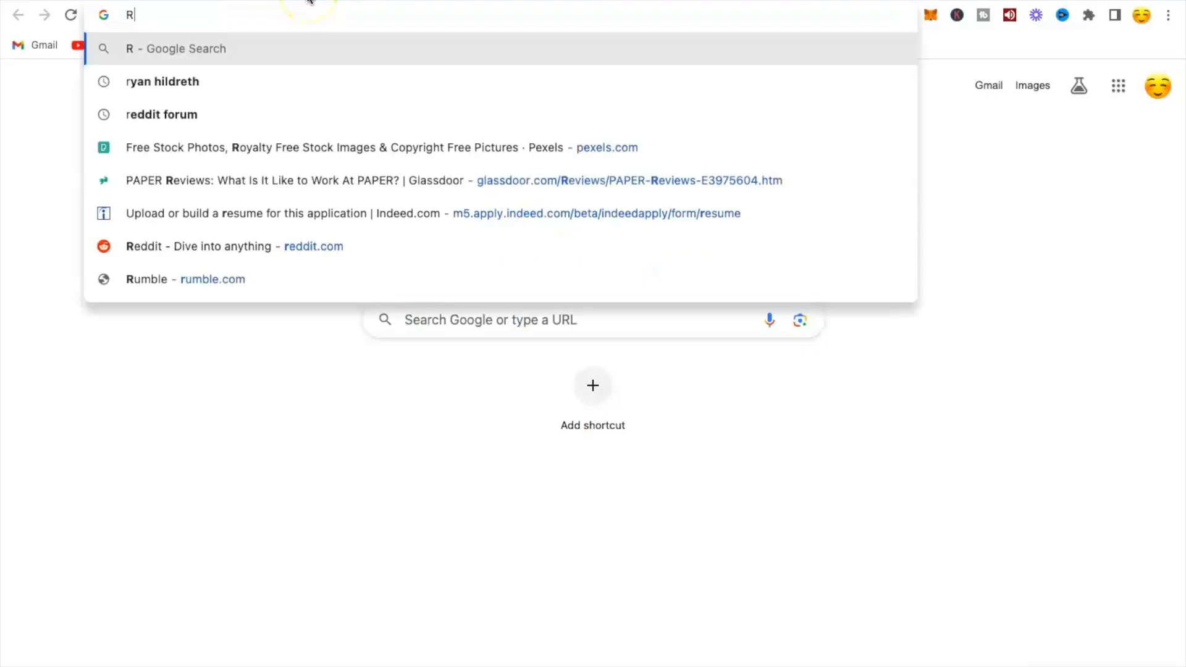
Search for 'rytr' and open the Rytr.me writing assistant from the results.
type("yt")
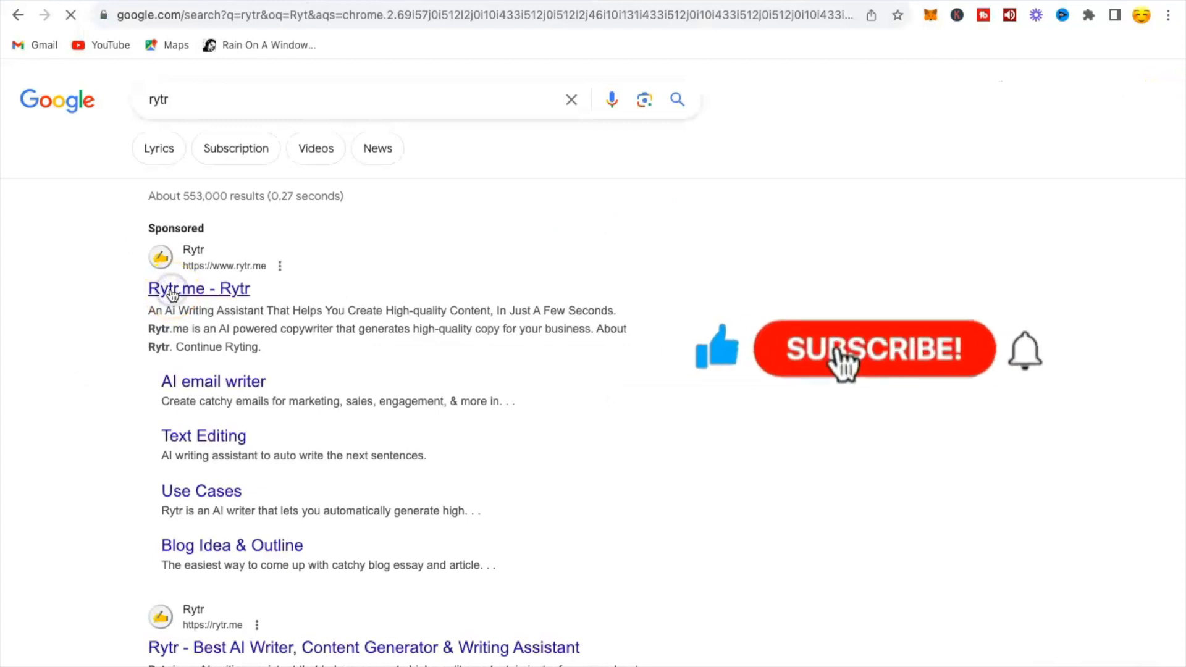
left_click(199, 288)
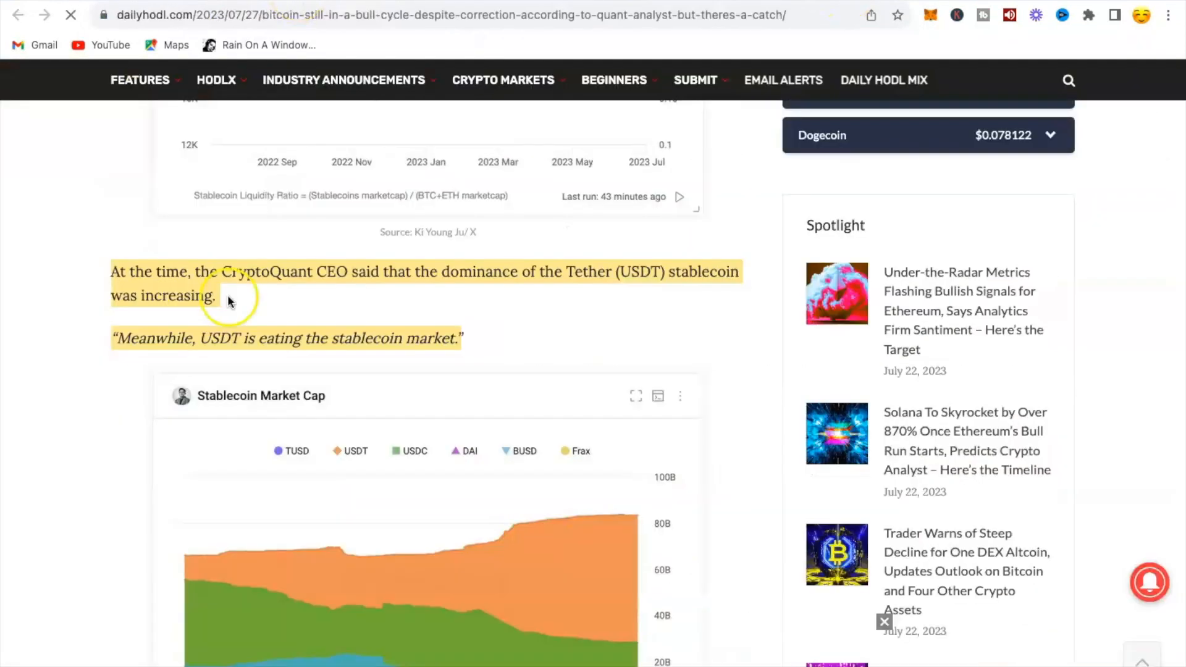
scroll("down", 3)
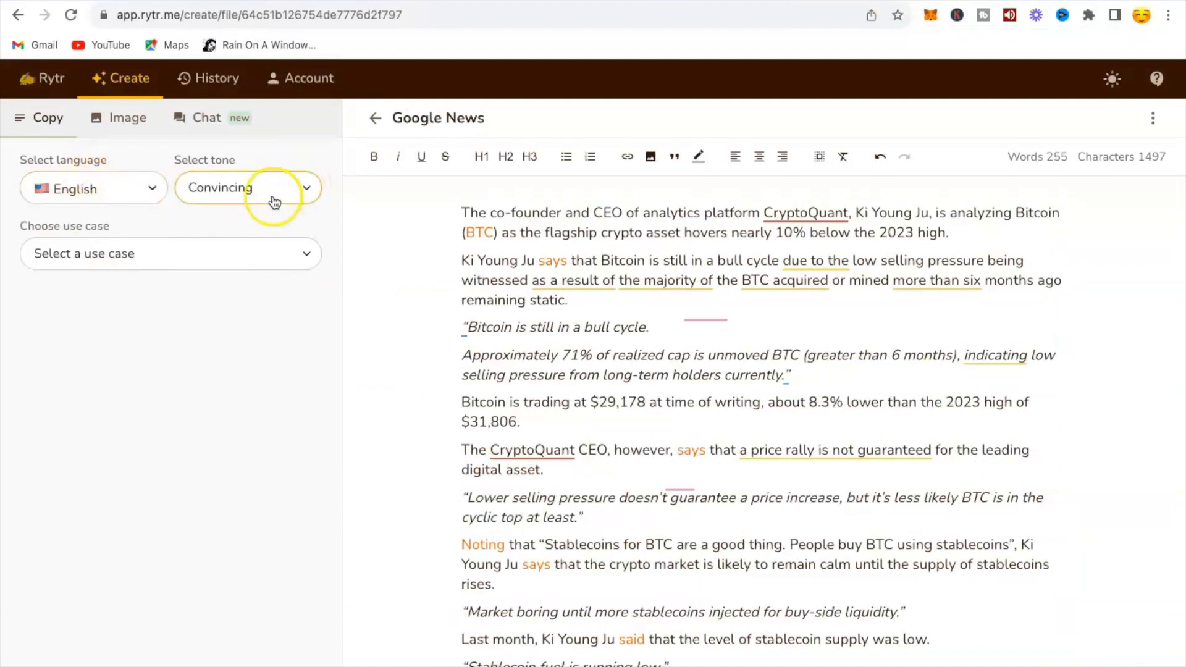
Keep Convincing as the writing tone and browse the use-case list for the article.
left_click(248, 188)
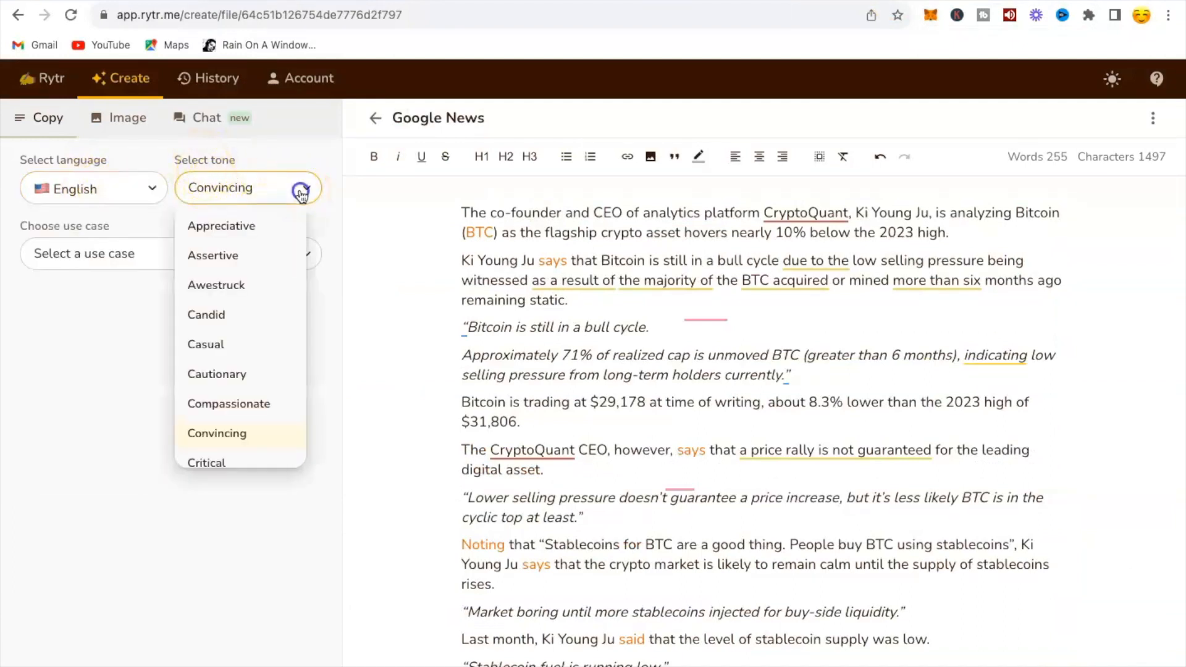
left_click(170, 254)
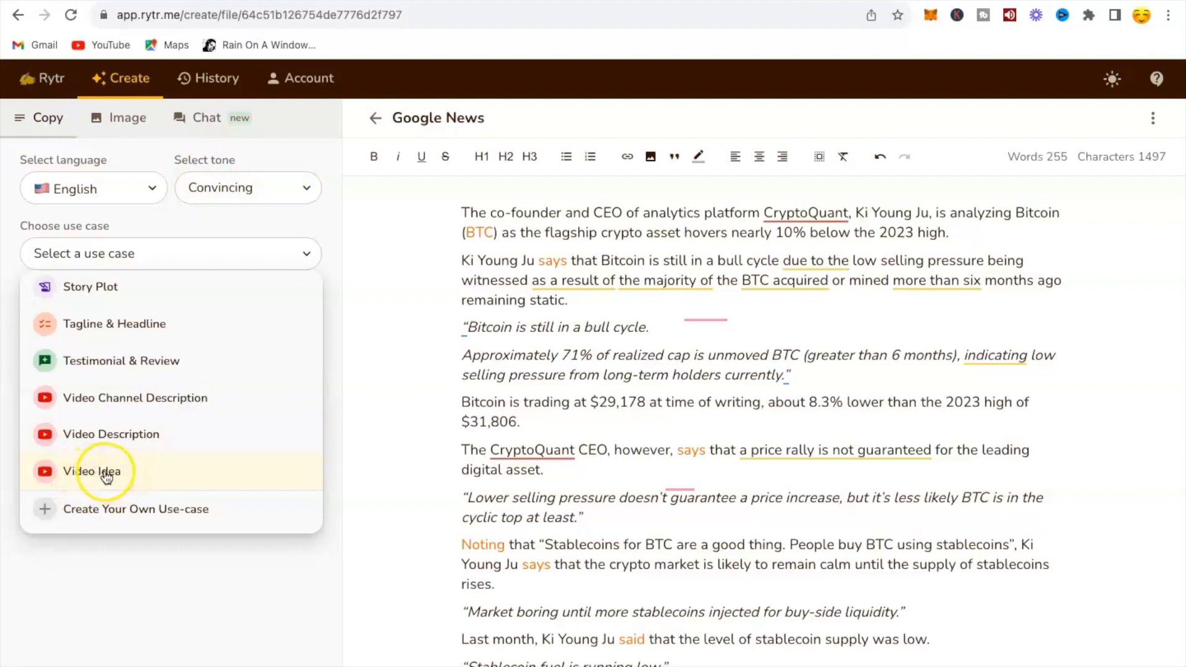
mouse_move(103, 471)
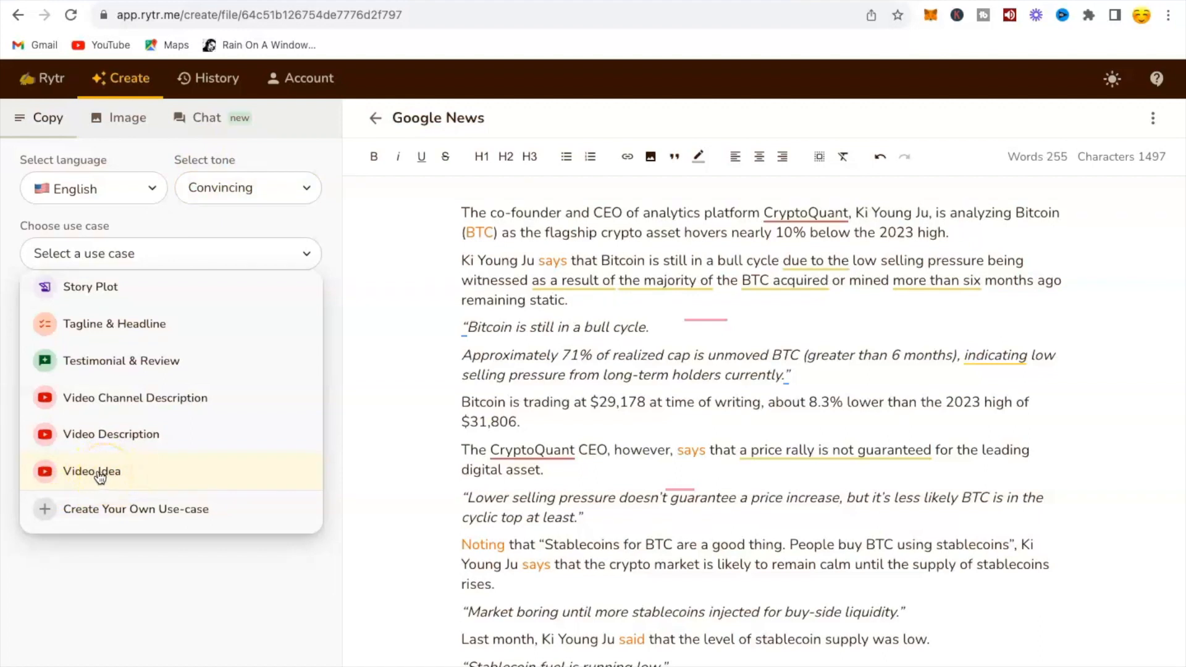
scroll("down", 3)
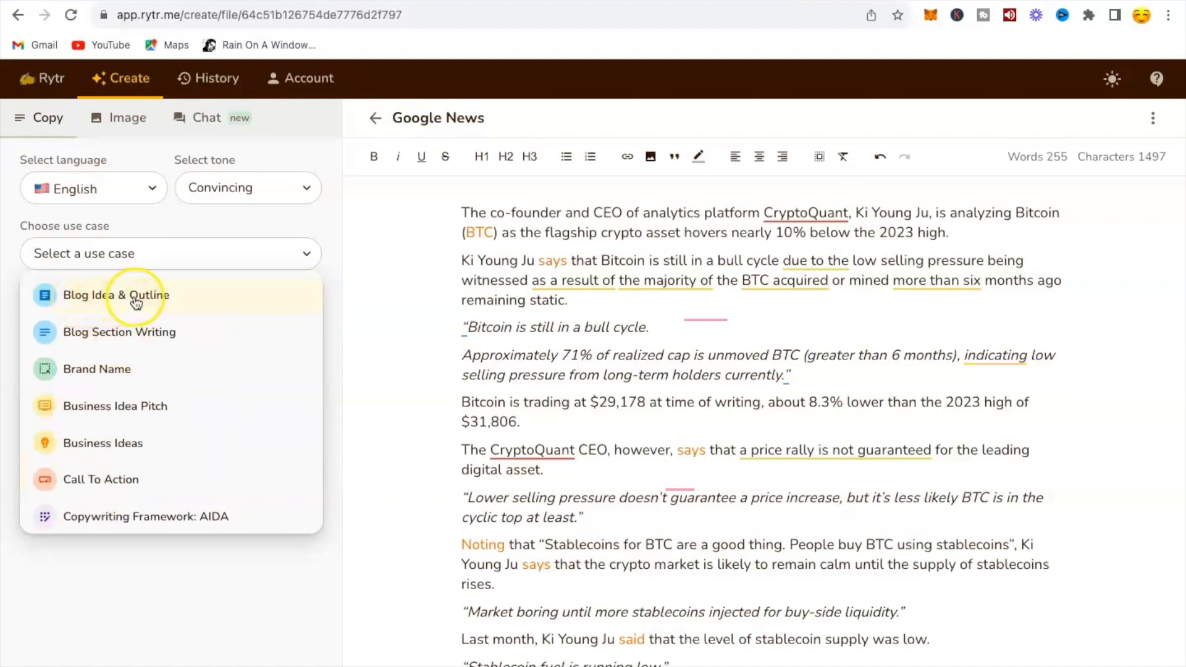
mouse_move(151, 460)
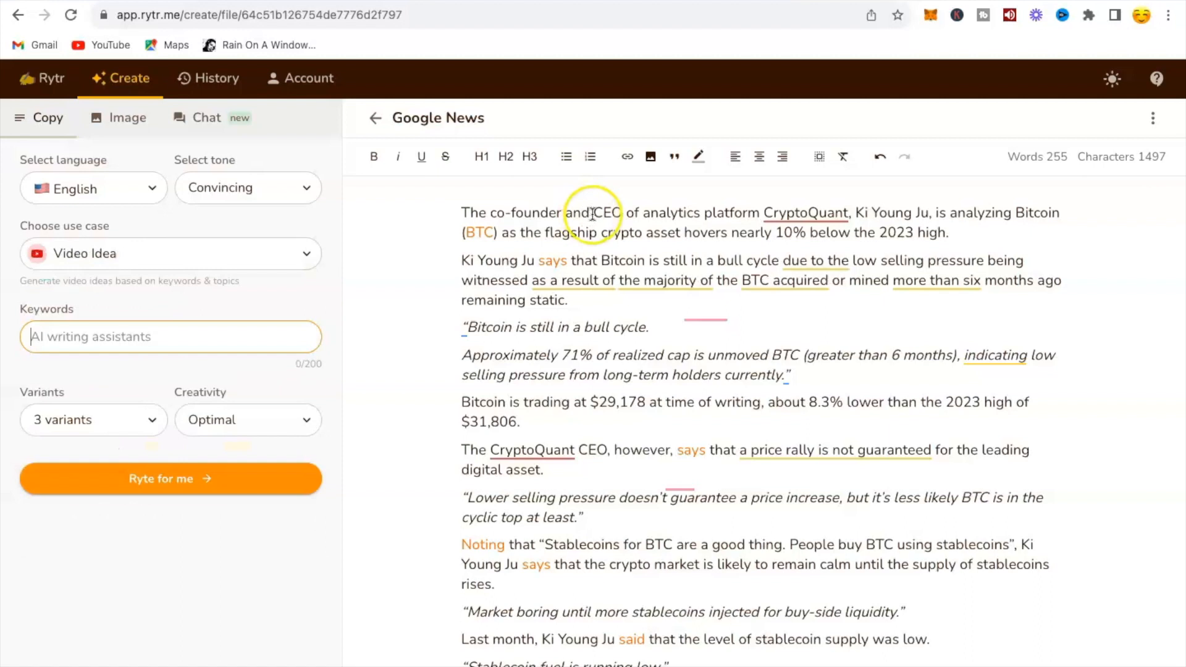
mouse_move(806, 227)
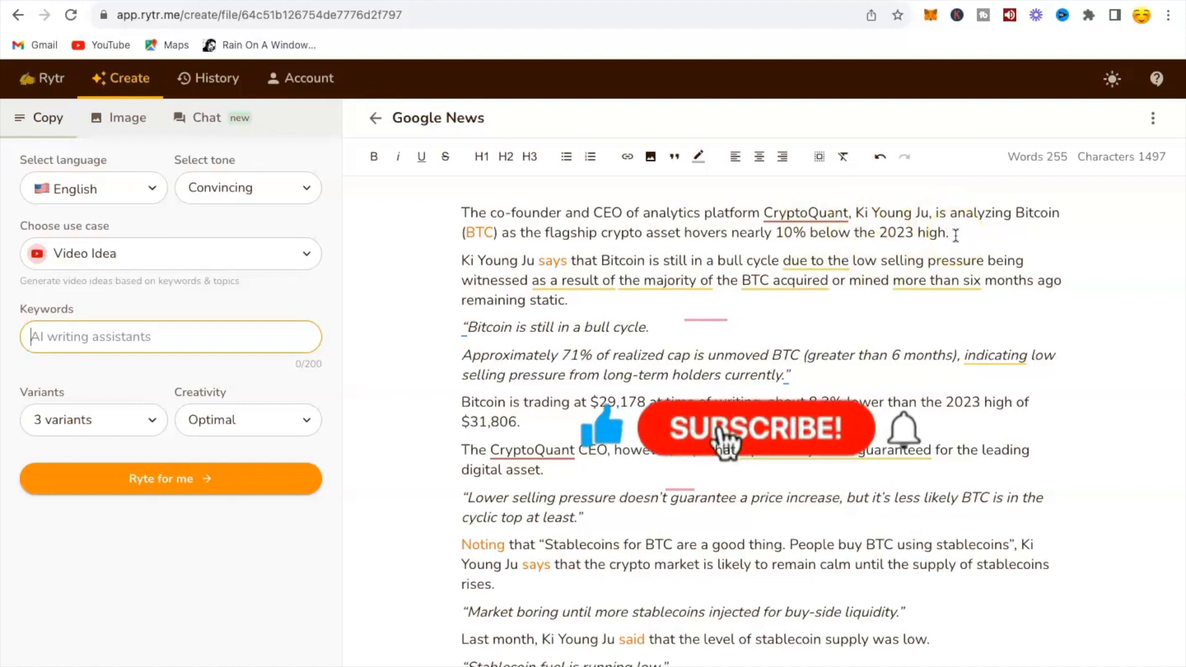
Rephrase the opening CryptoQuant CEO paragraph, then select the next paragraph.
left_click_drag(696, 213, 955, 234)
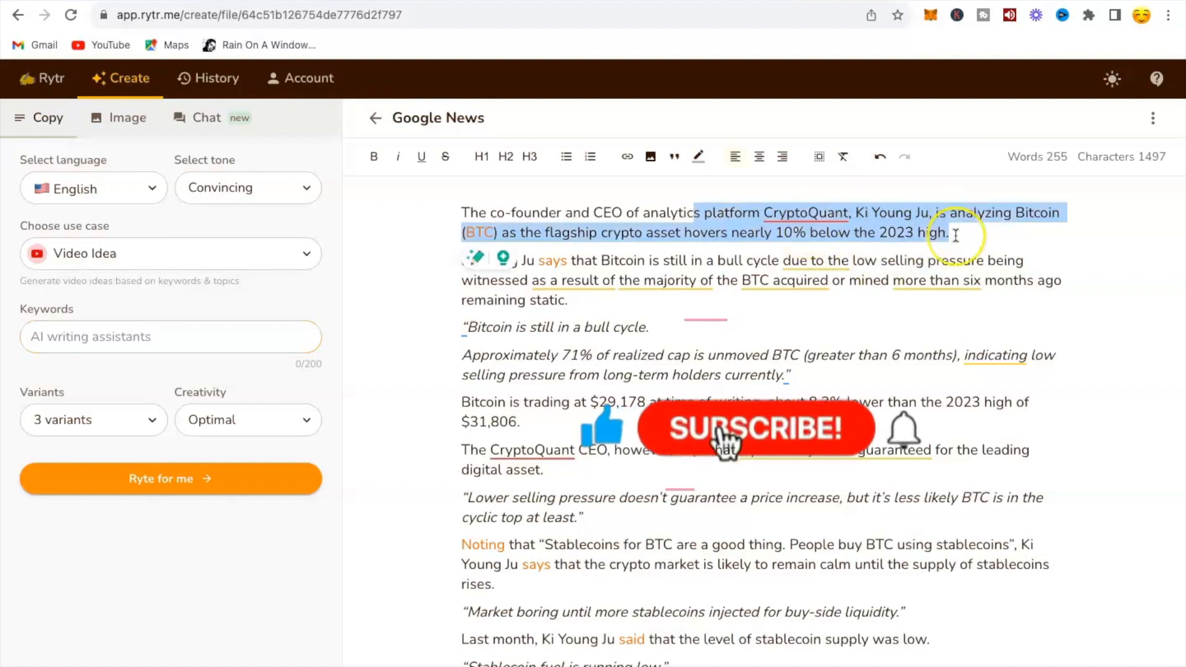
mouse_move(670, 264)
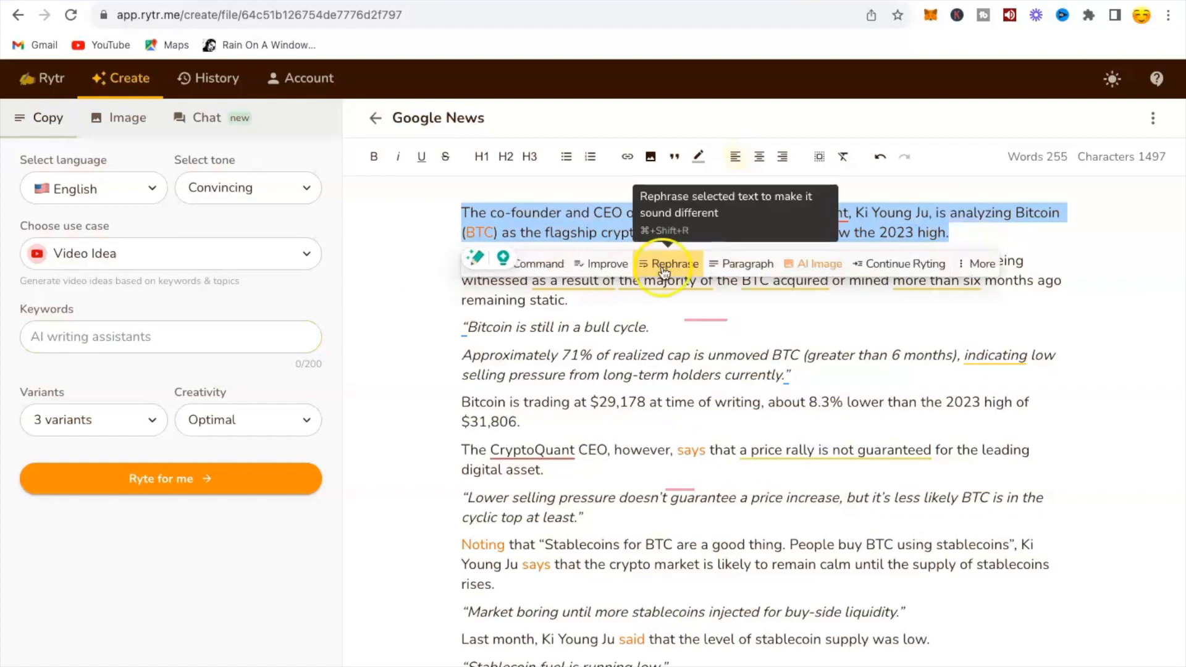
left_click(672, 265)
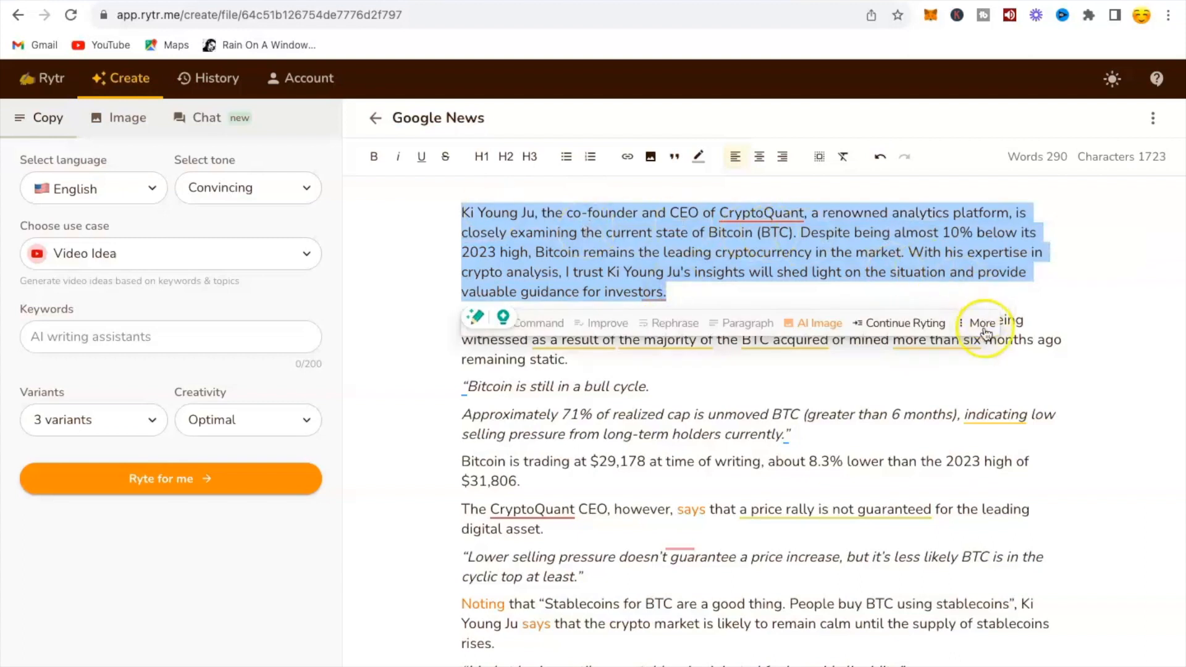
left_click(983, 322)
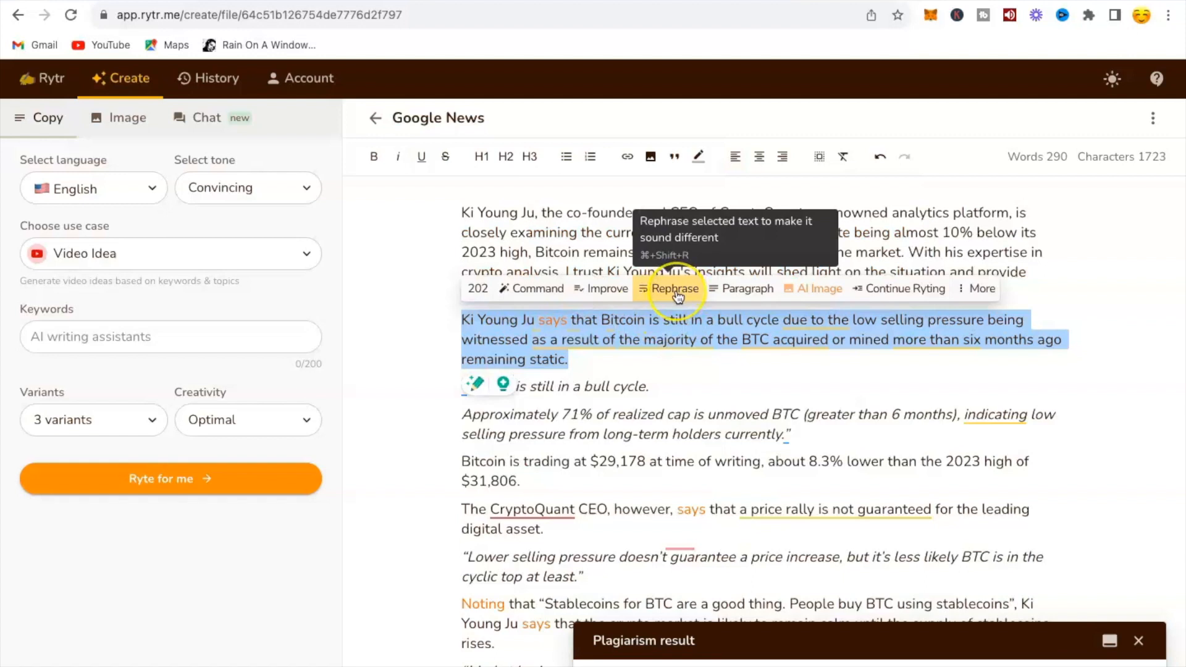
Rephrase the bull-cycle paragraph and use Continue Ryting to extend the Bitcoin text.
left_click(673, 288)
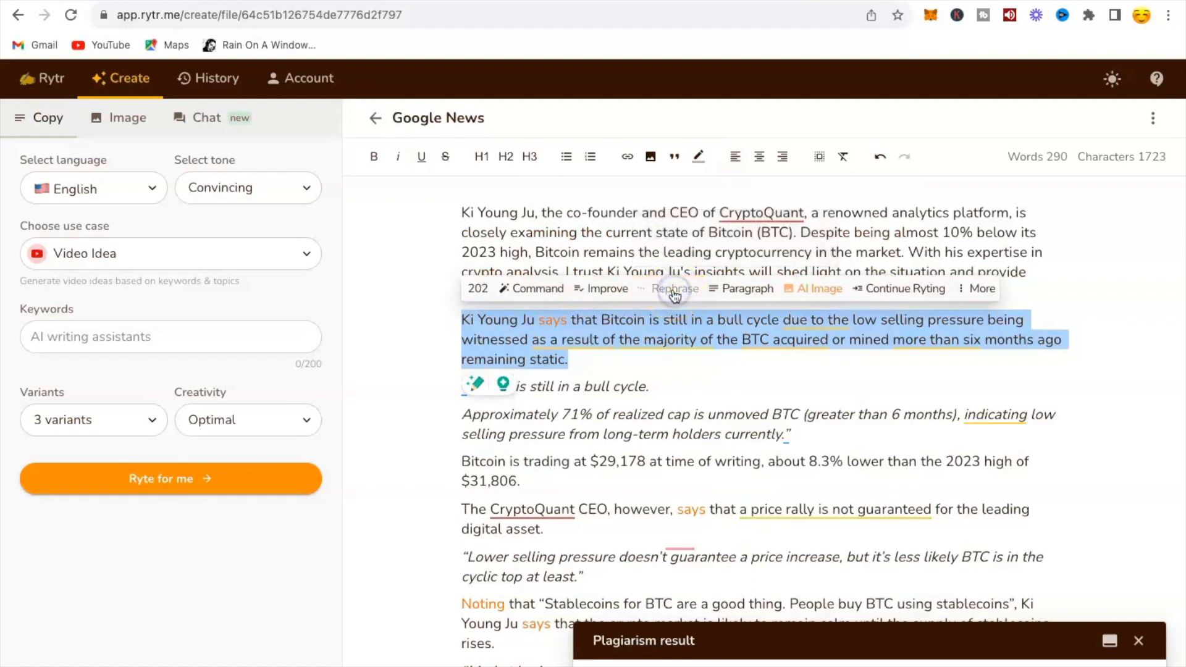
left_click(677, 288)
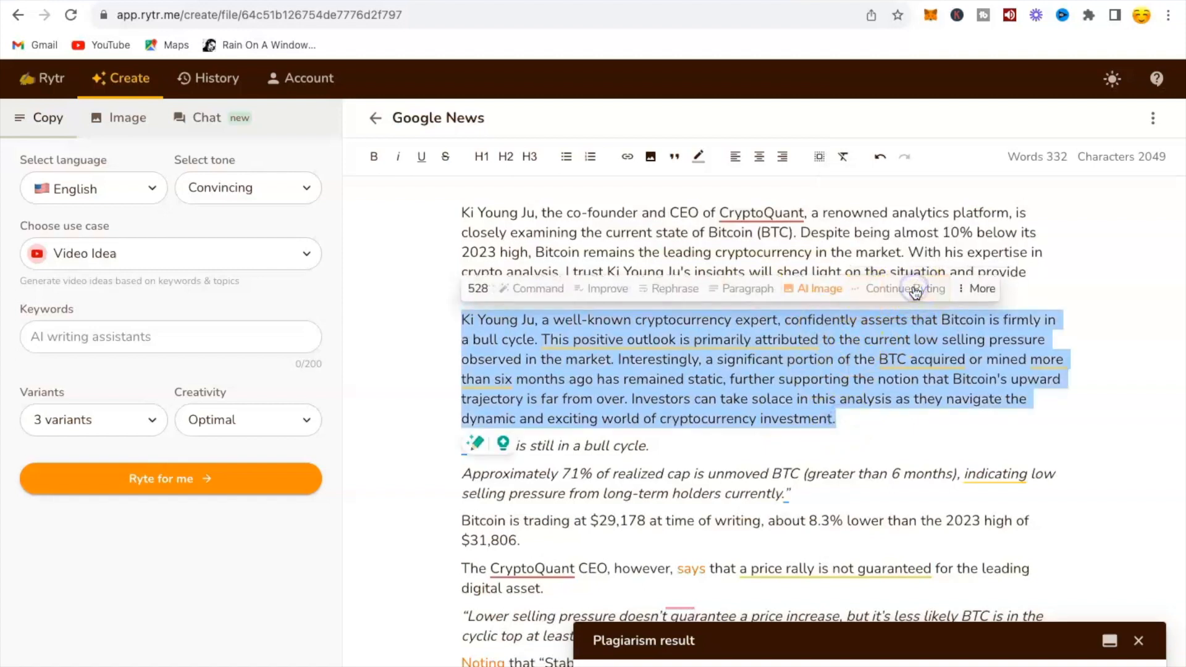
left_click(905, 288)
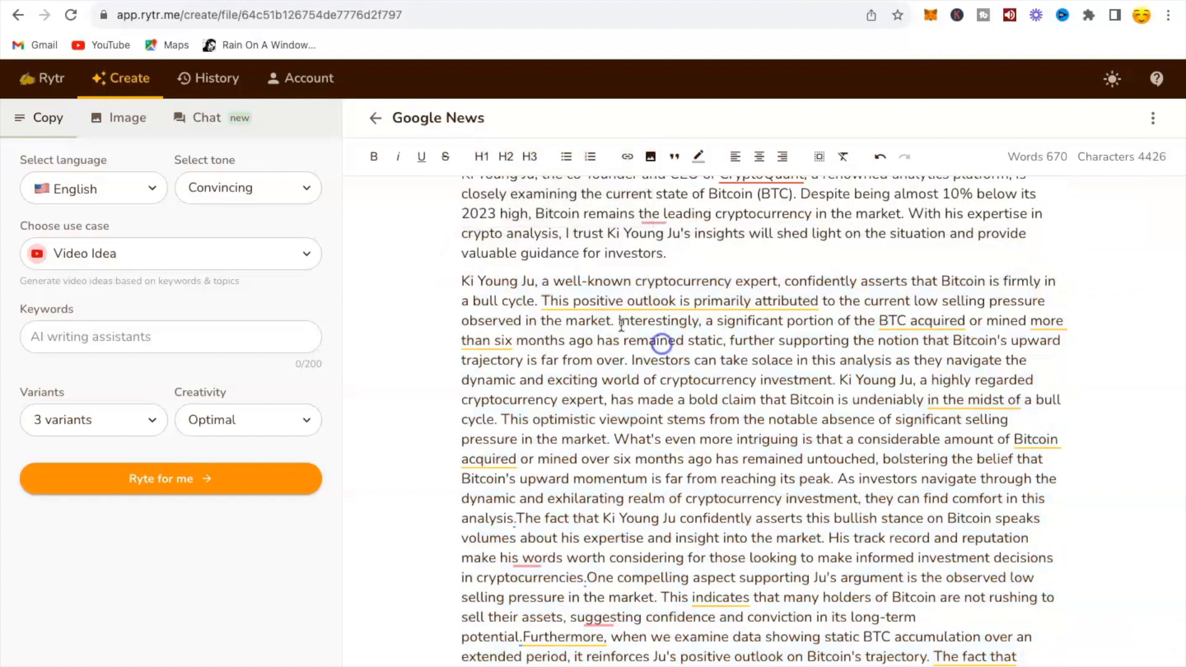
left_click(983, 249)
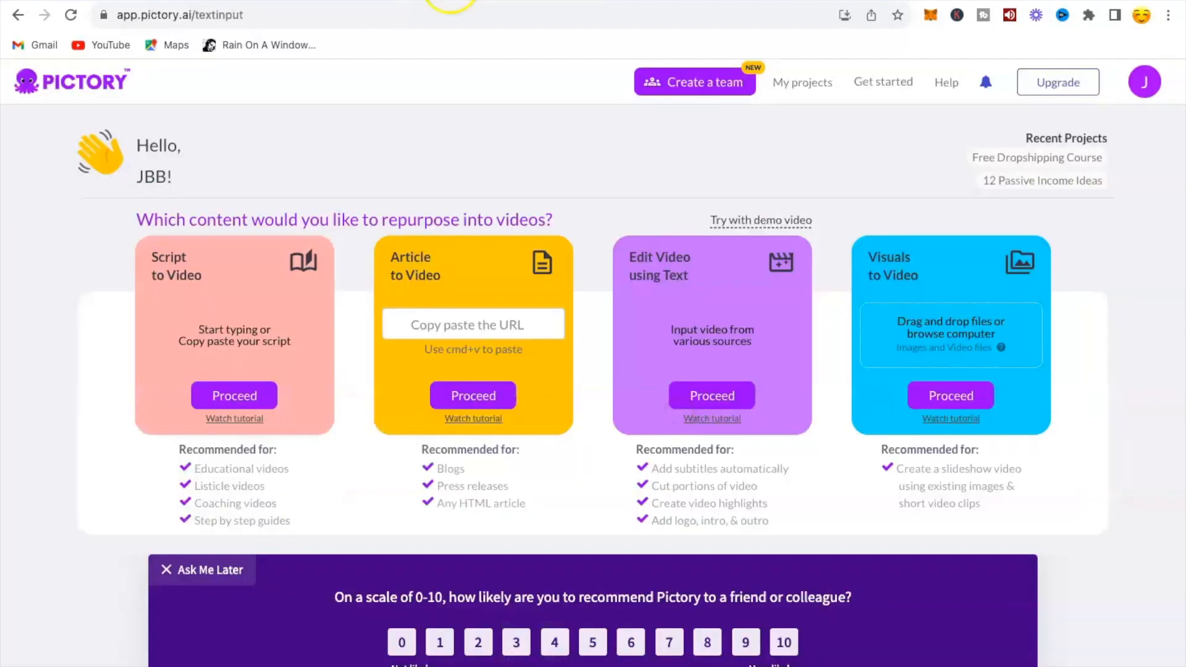
mouse_move(417, 173)
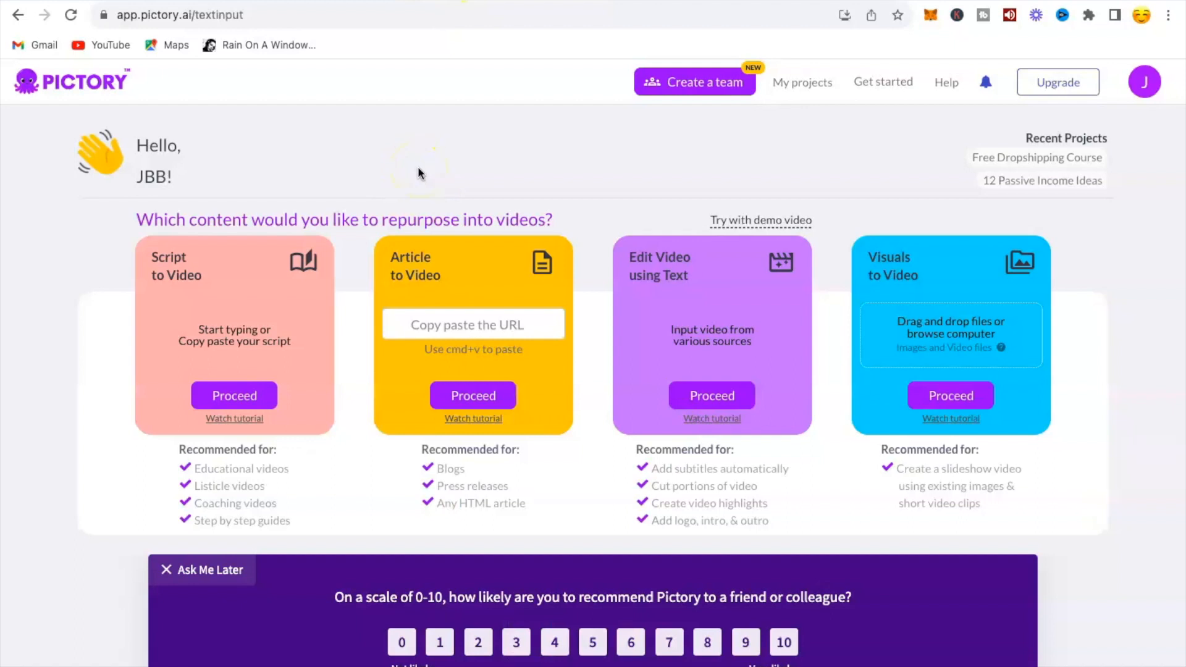
mouse_move(178, 264)
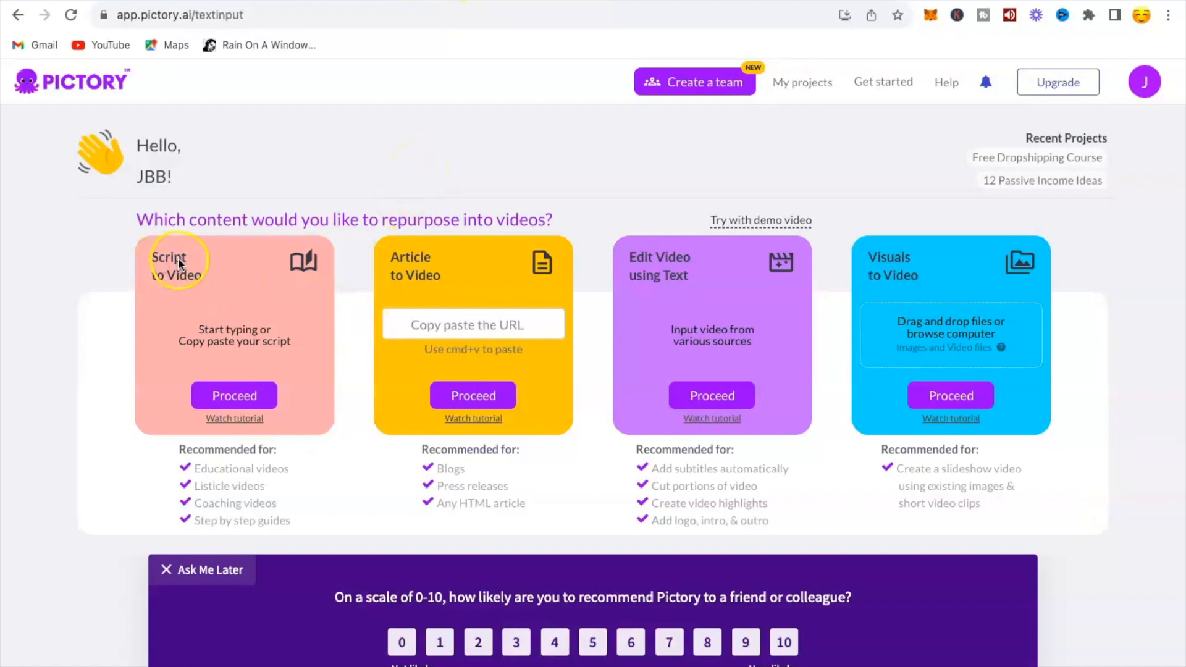
mouse_move(182, 280)
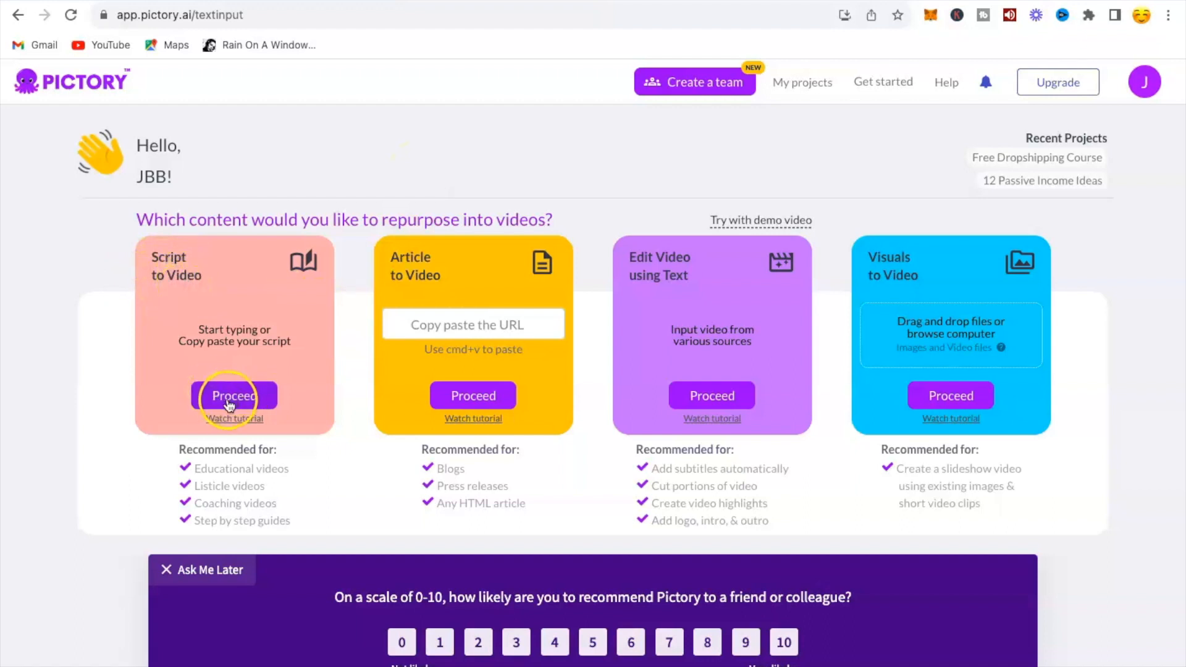
Start Script to Video and generate storyboard scenes from the pasted Bitcoin script.
left_click(234, 396)
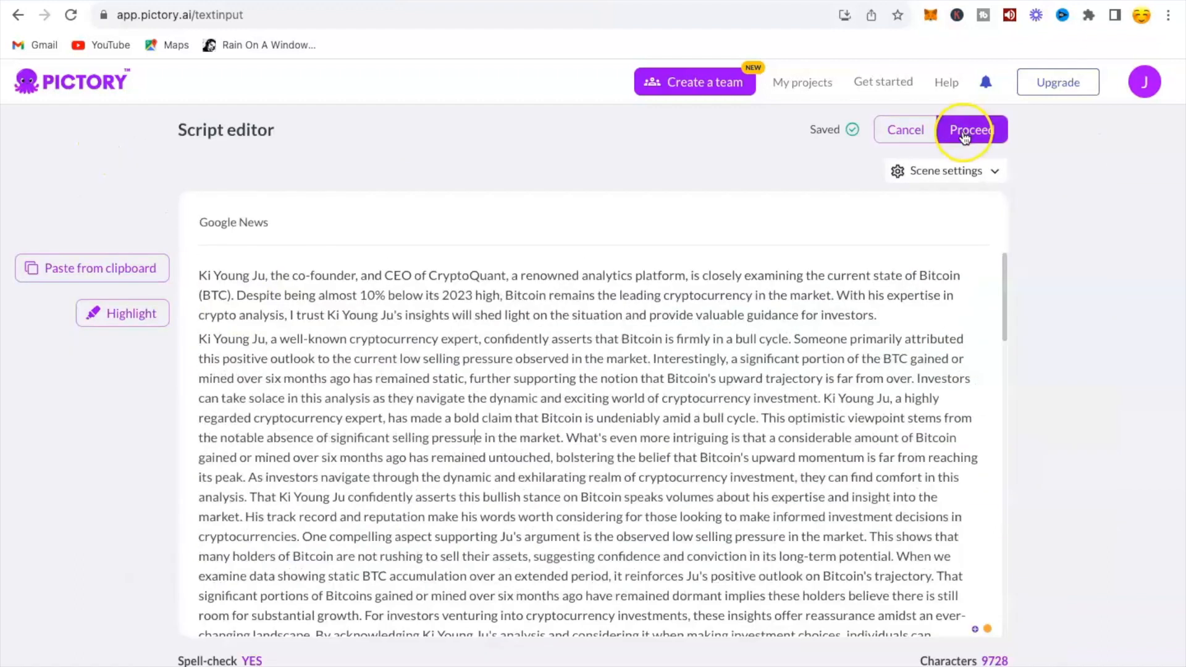
left_click(968, 130)
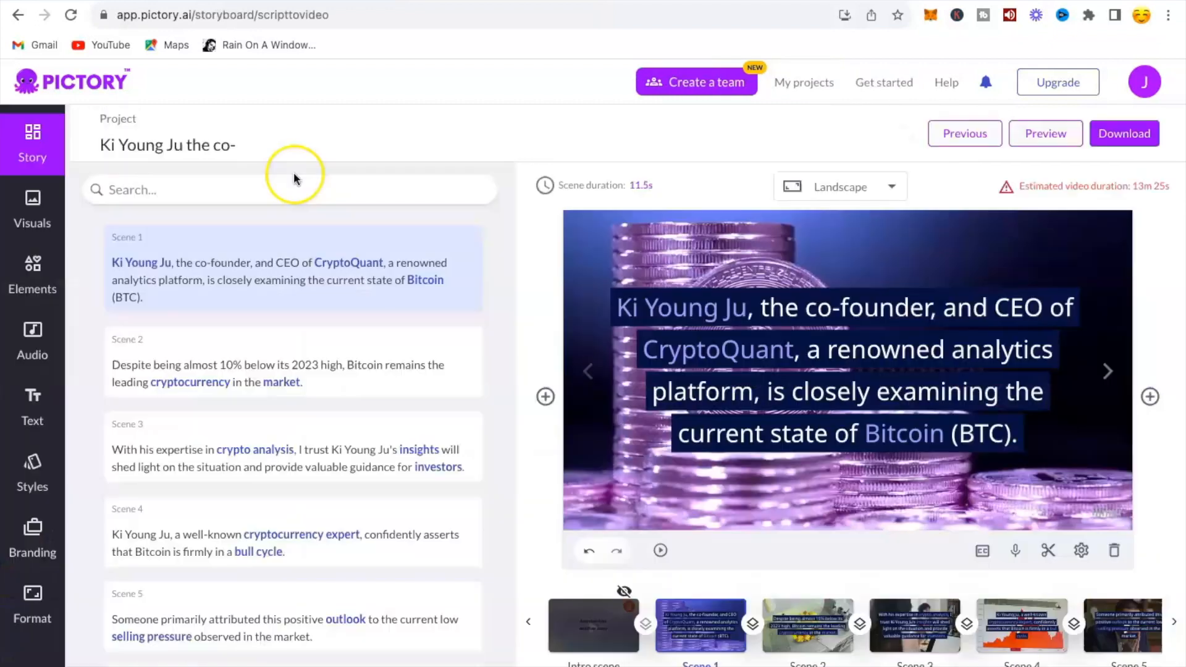
Give scene 28 a trading-chart stock clip found by searching 'investors' in the library.
left_click(807, 625)
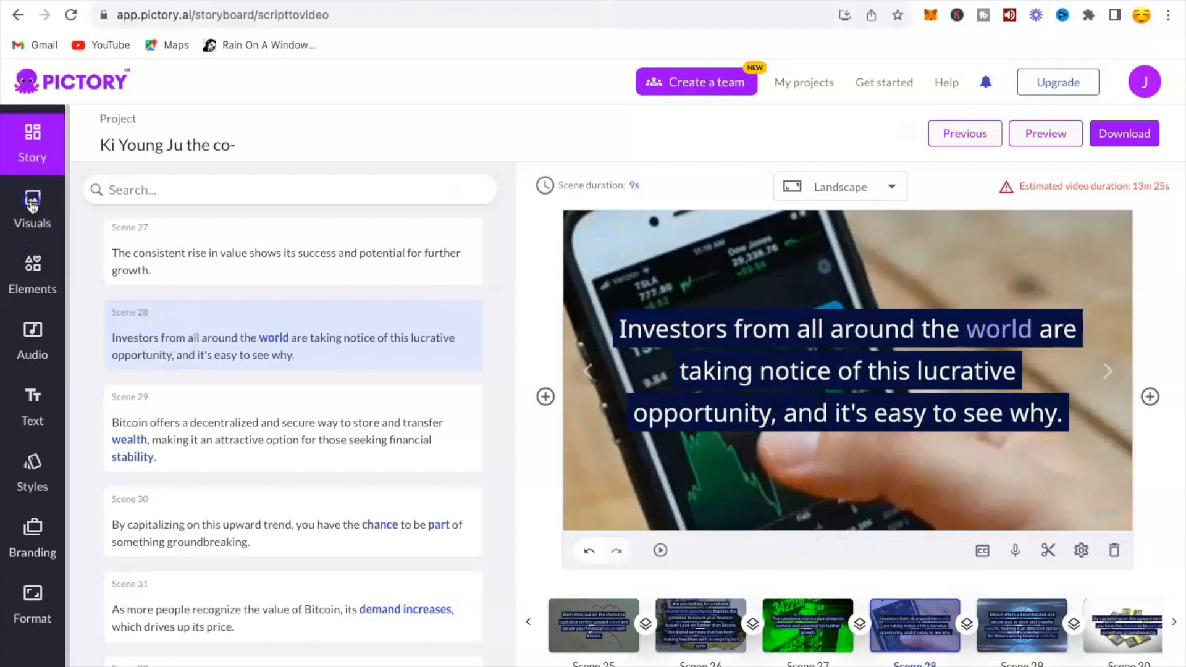
left_click(32, 210)
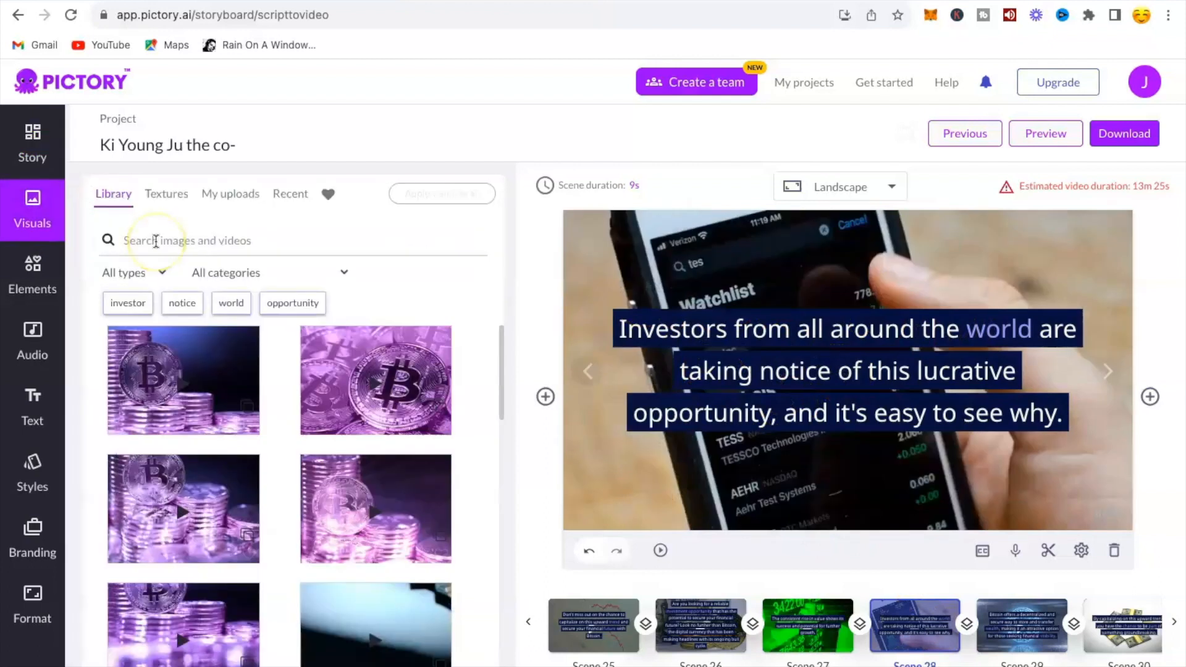
type("investors")
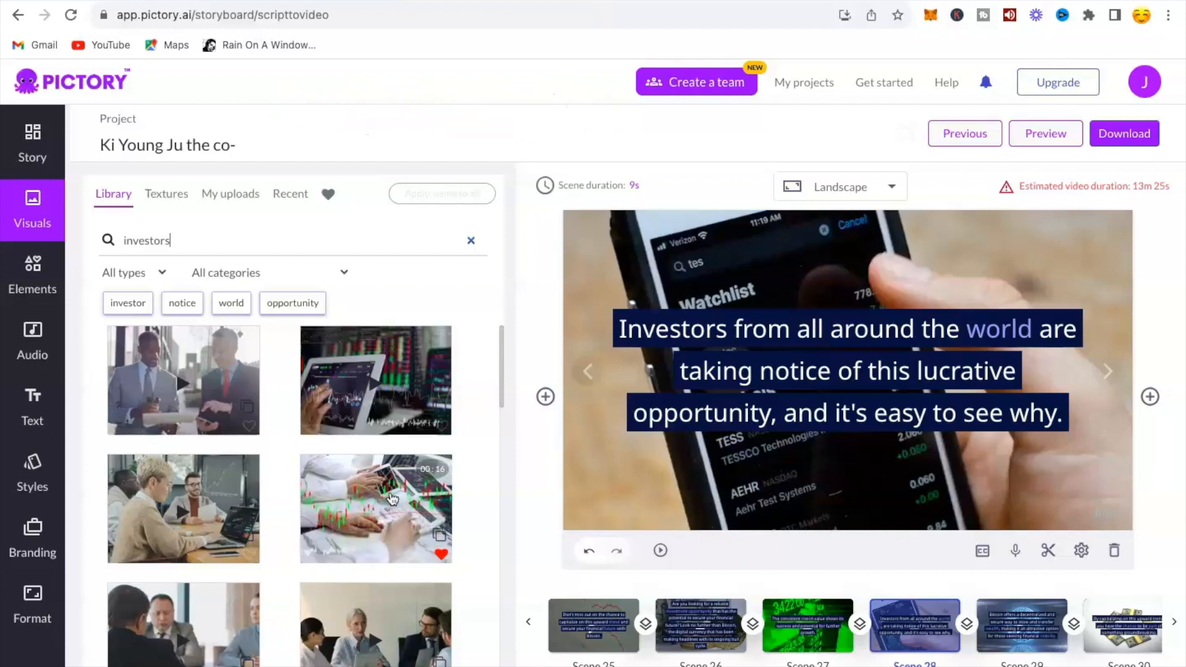
left_click(840, 327)
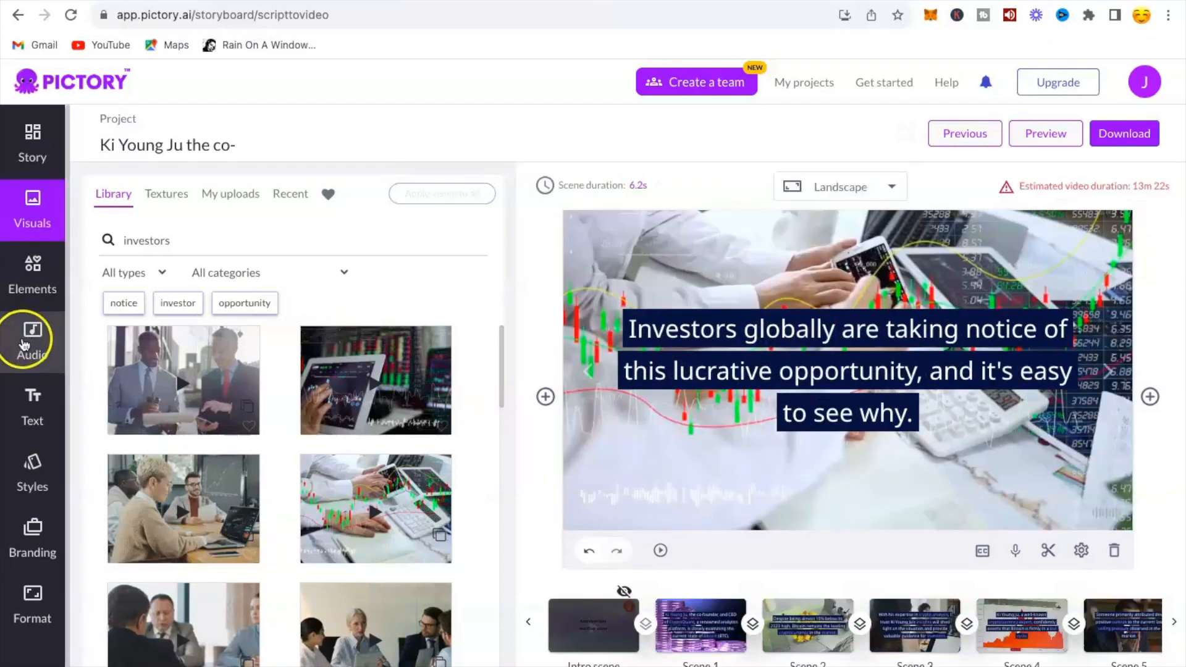
Browse voice-over and uploaded audio, then choose Leading The Way as background music.
left_click(32, 342)
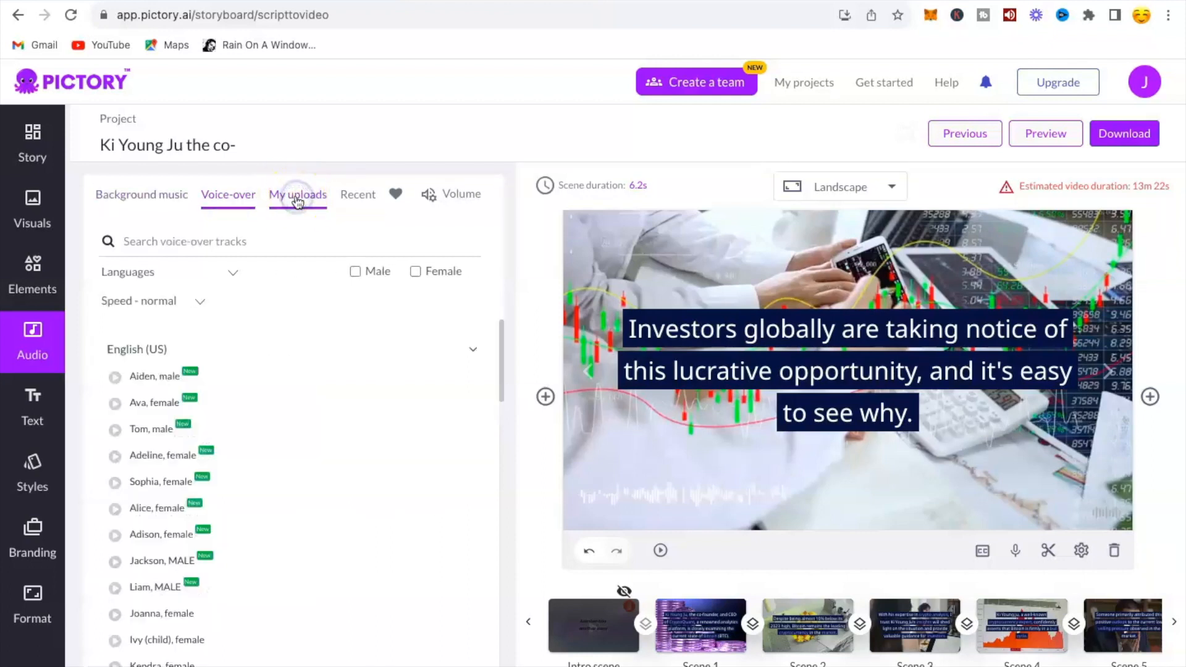
left_click(298, 194)
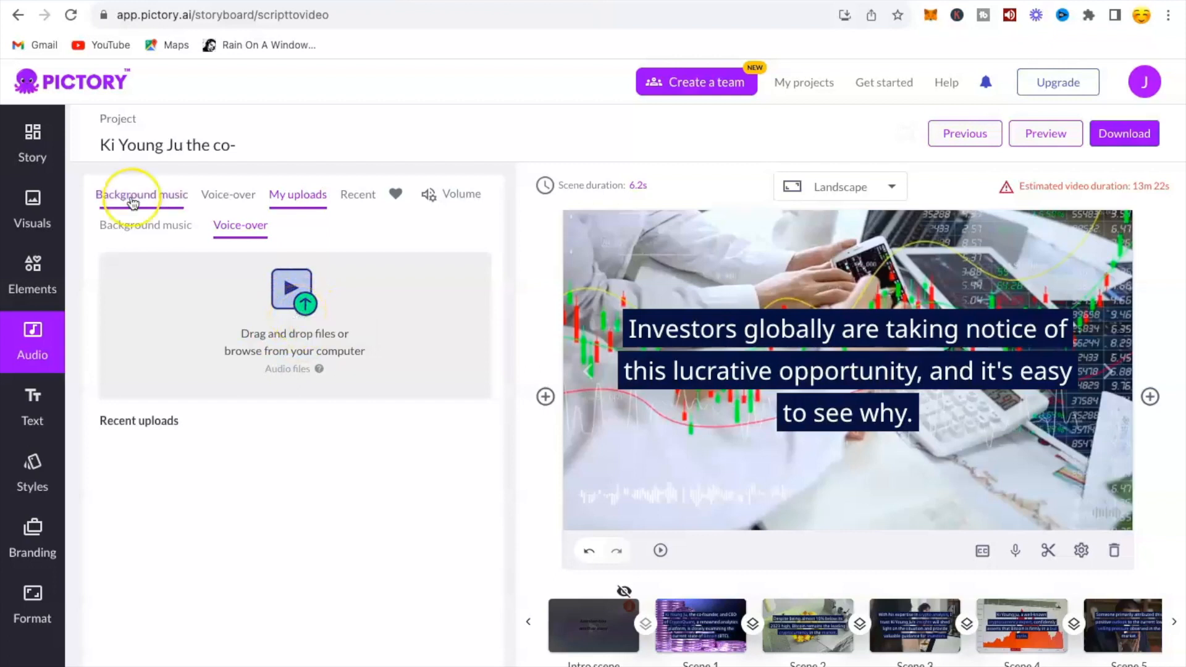
left_click(141, 194)
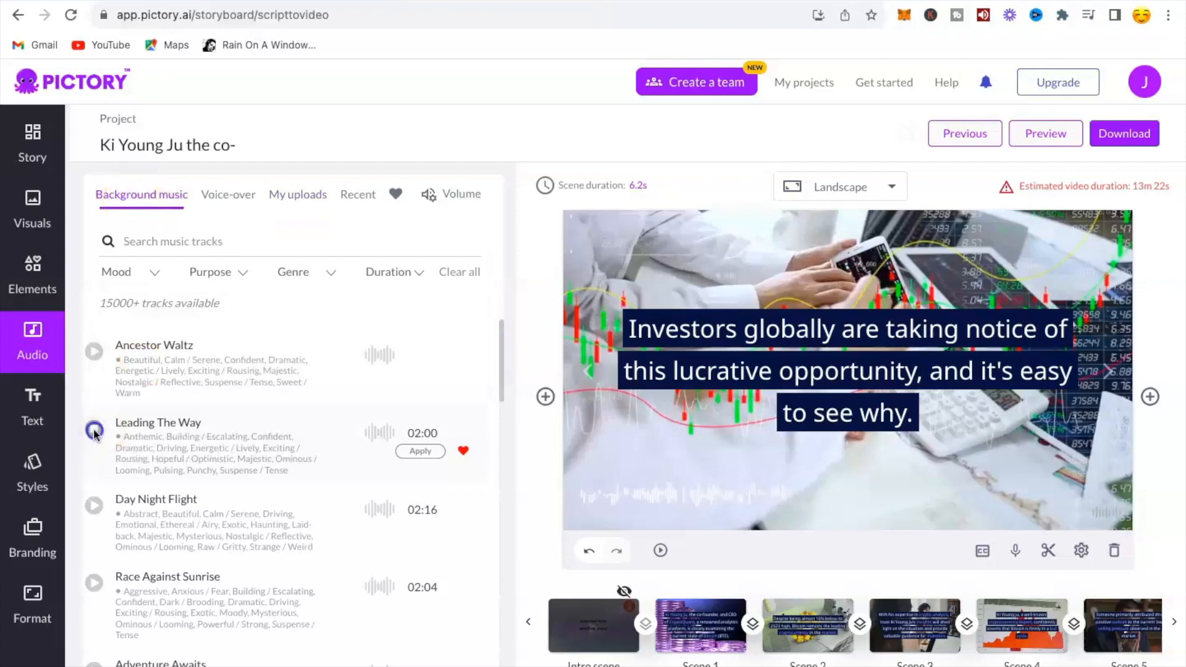
left_click(32, 142)
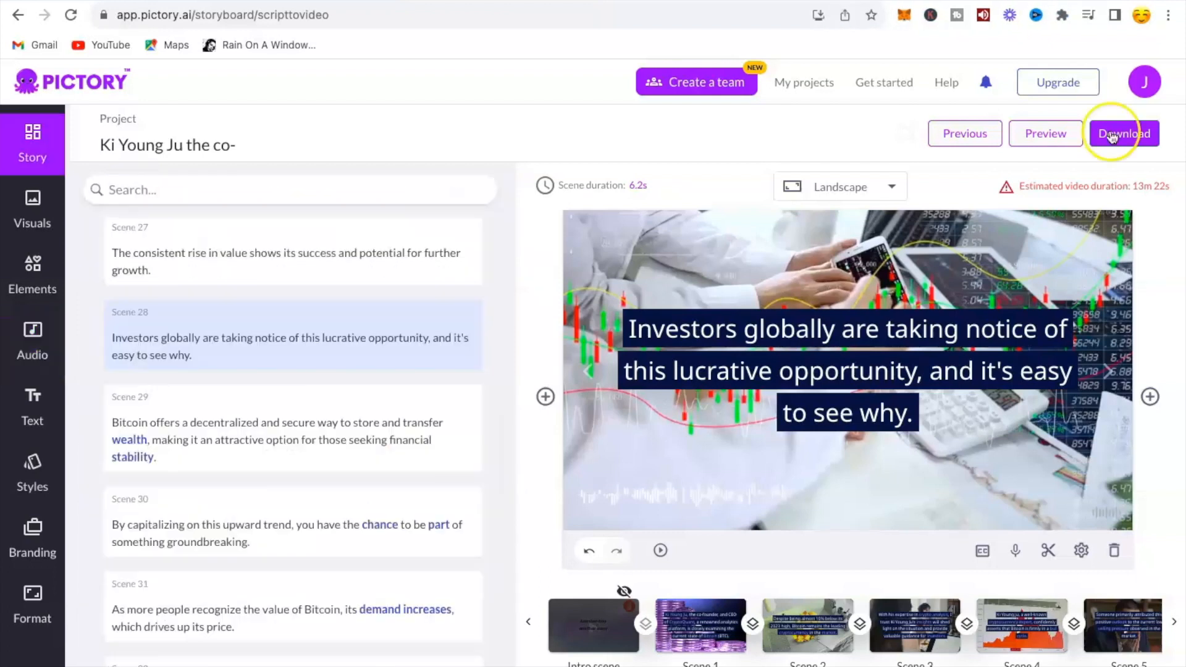
Download the finished video, then browse the Try Make Money with Me channel's videos and Shorts on YouTube.
left_click(1124, 133)
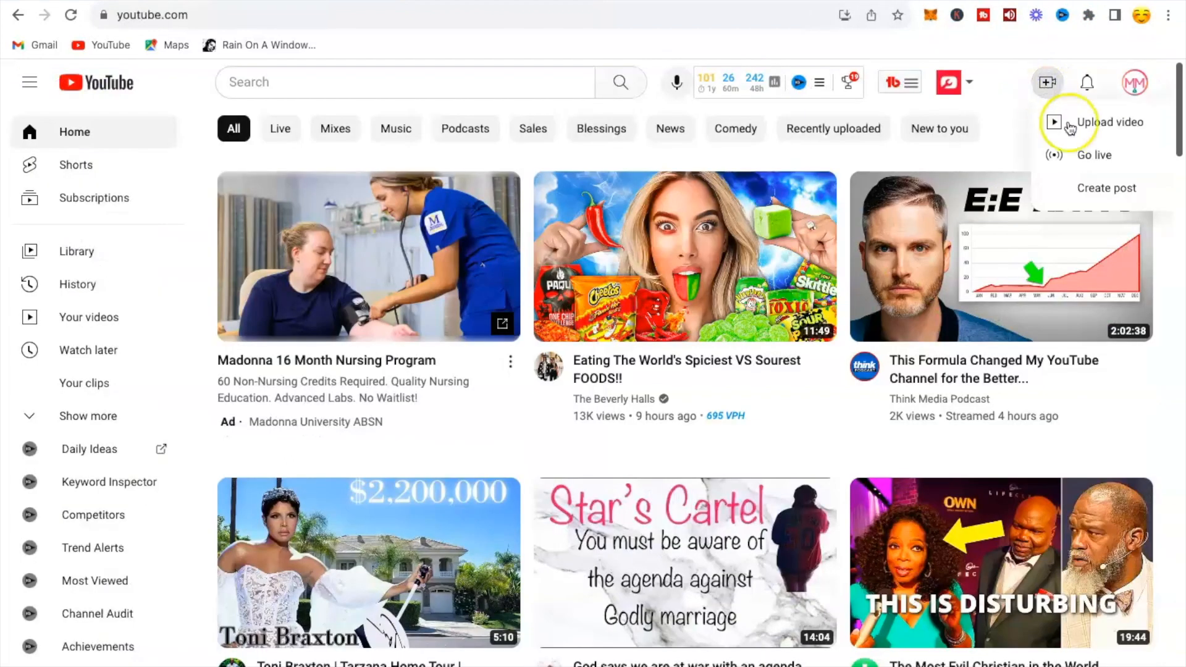
mouse_move(988, 127)
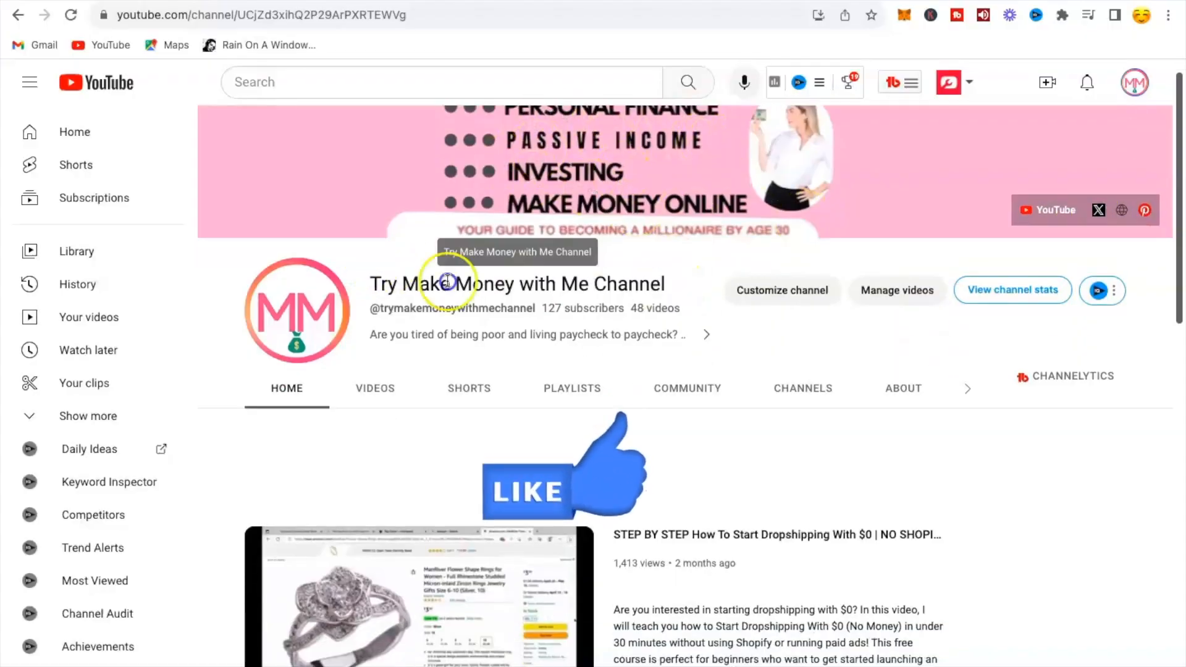
scroll("down", 3)
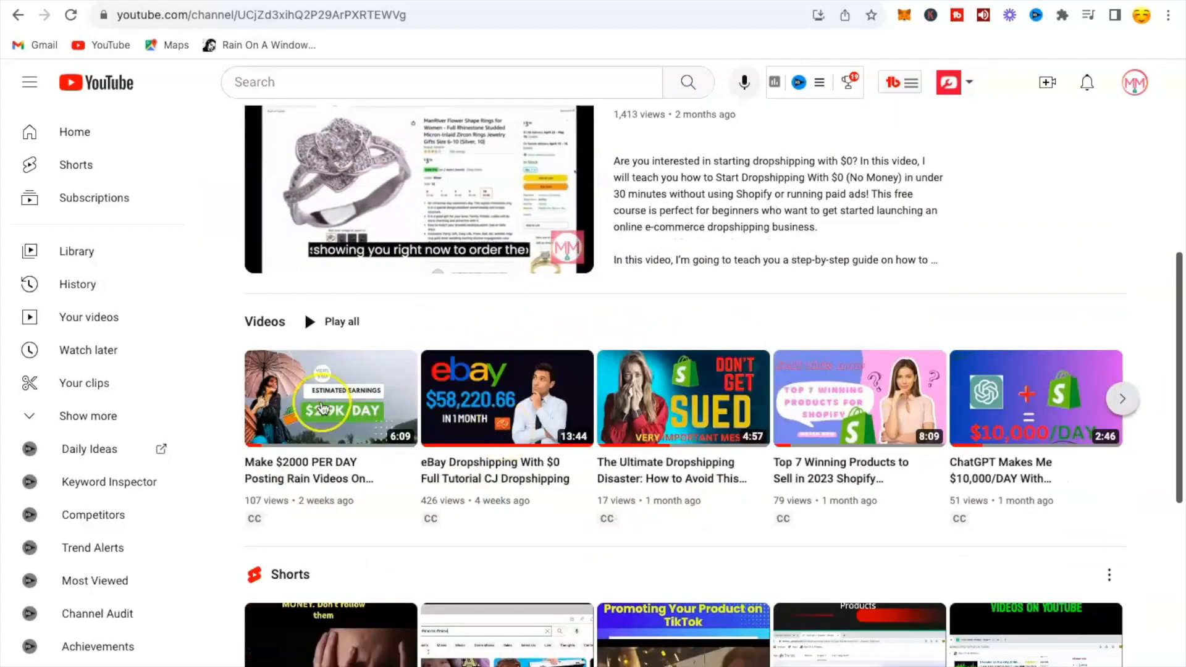
scroll("down", 3)
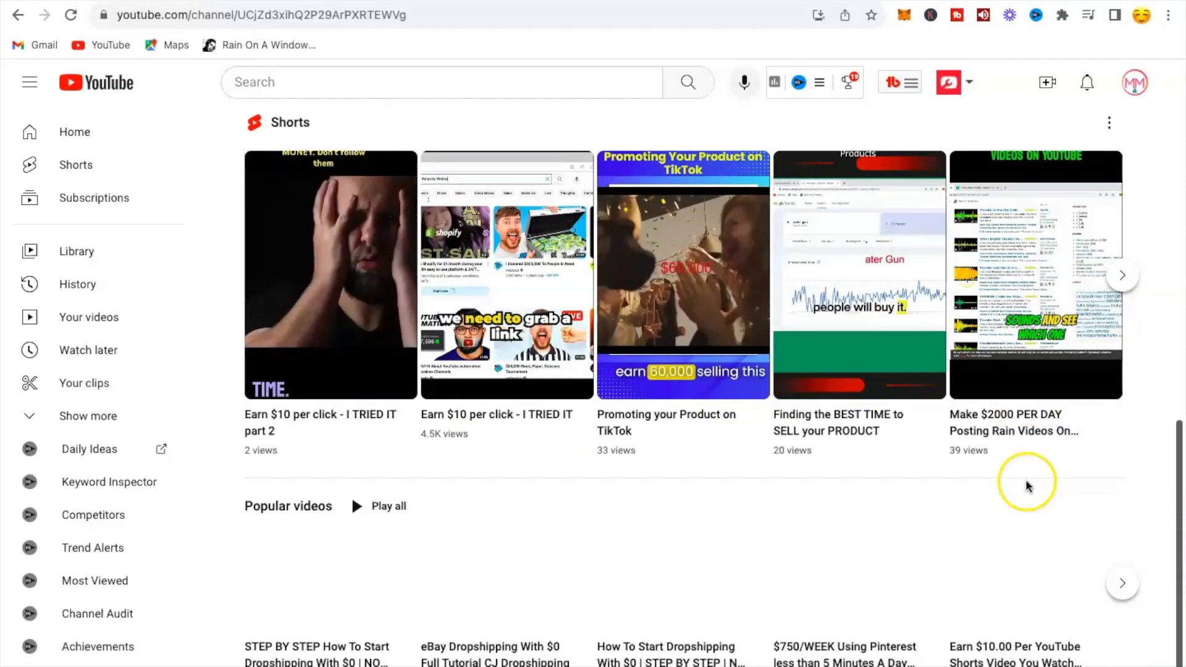